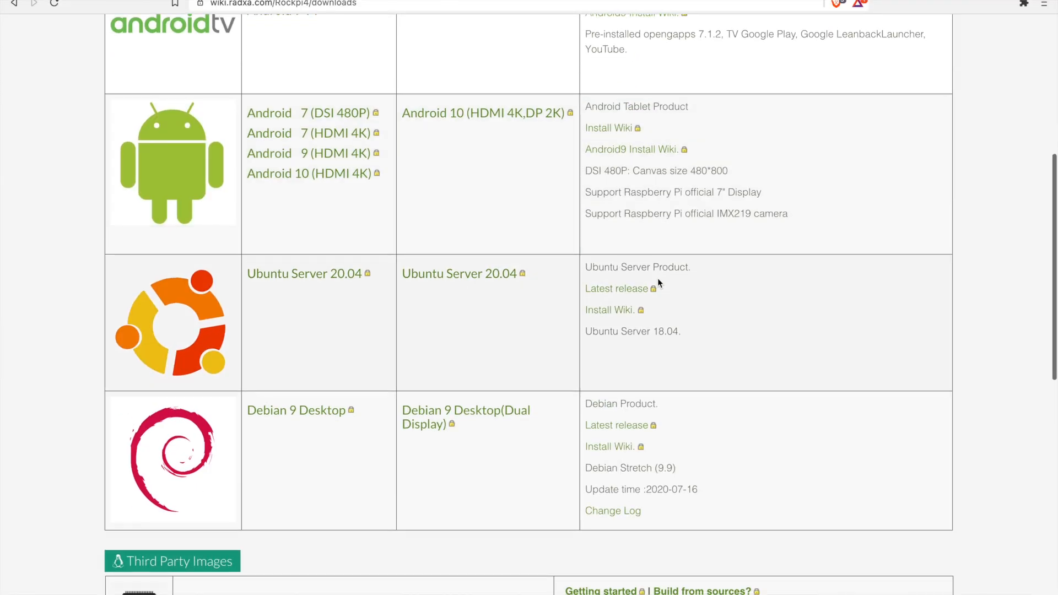
Step: Scroll through the system information output, then launch the web browser
scroll("down", 3)
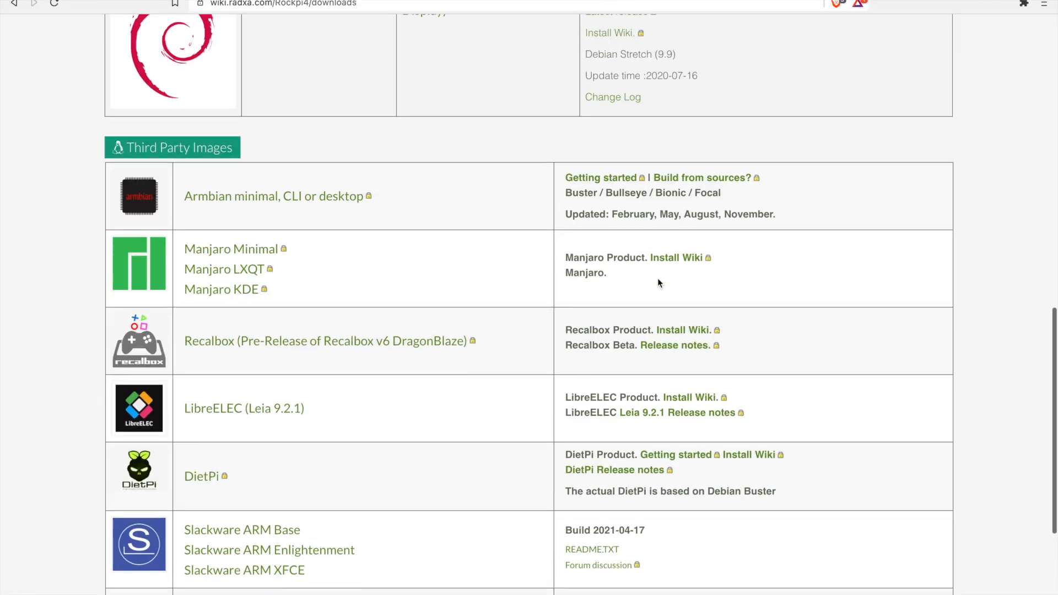
scroll("down", 3)
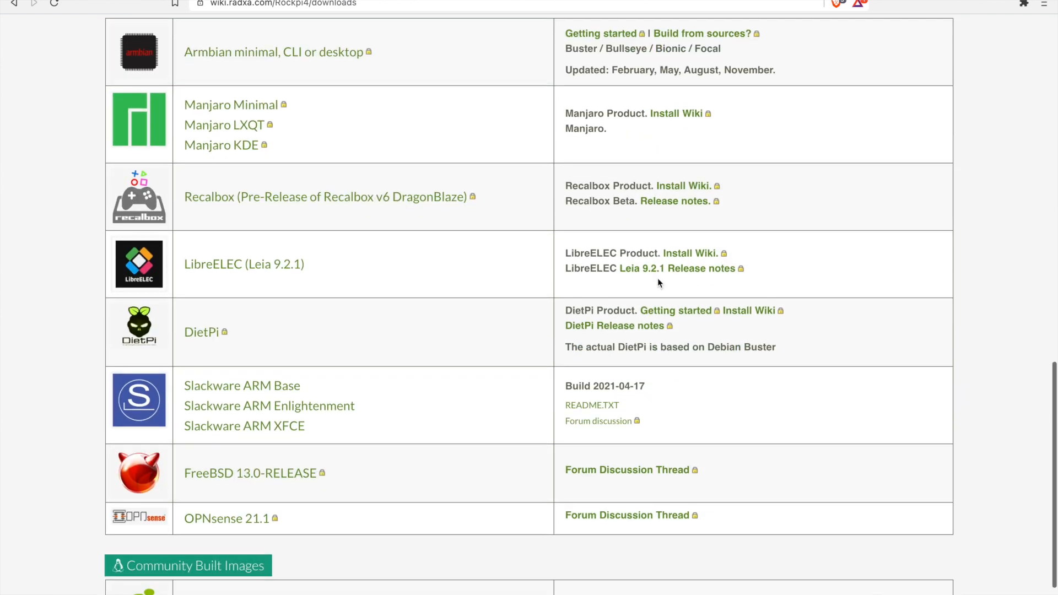
scroll("down", 3)
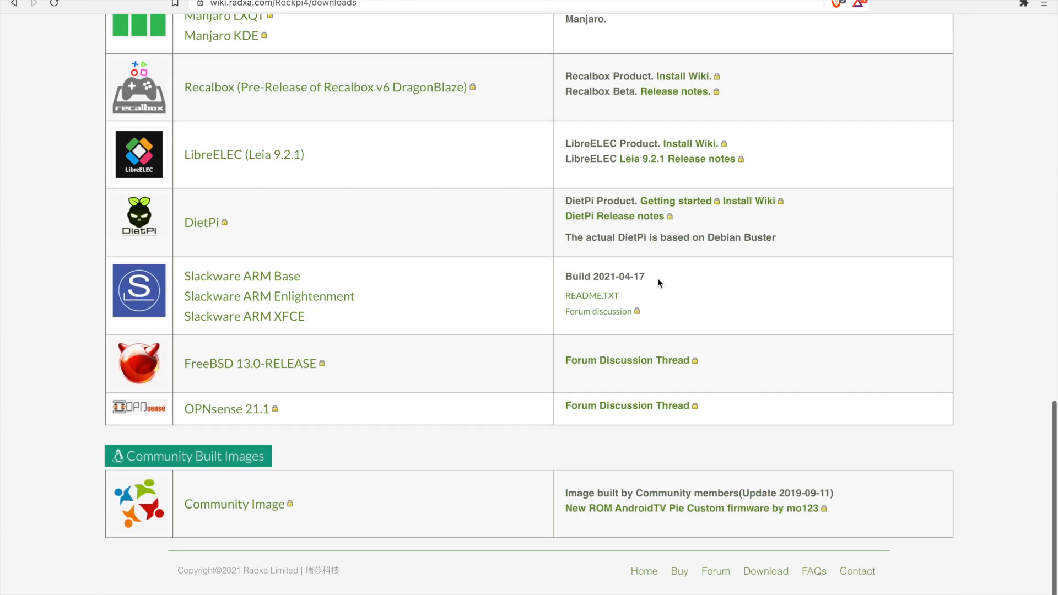
scroll("up", 3)
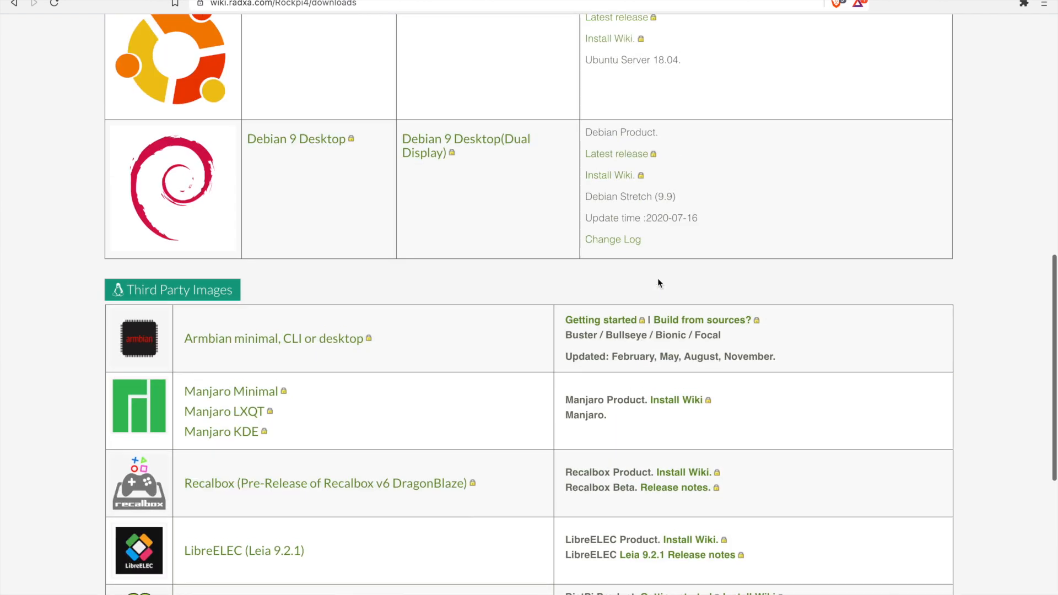
scroll("up", 3)
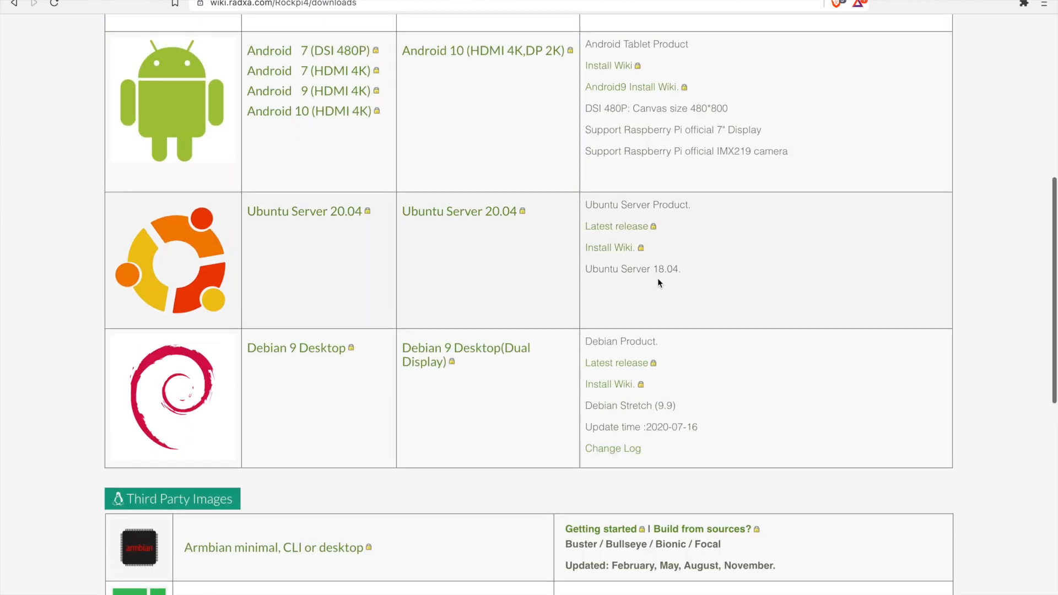
scroll("up", 3)
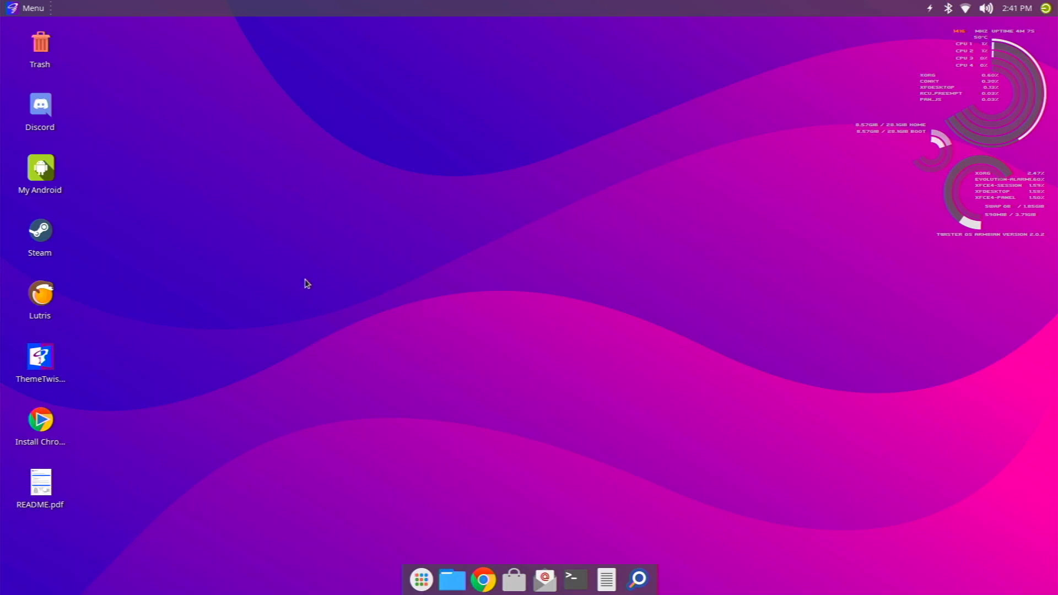
mouse_move(361, 246)
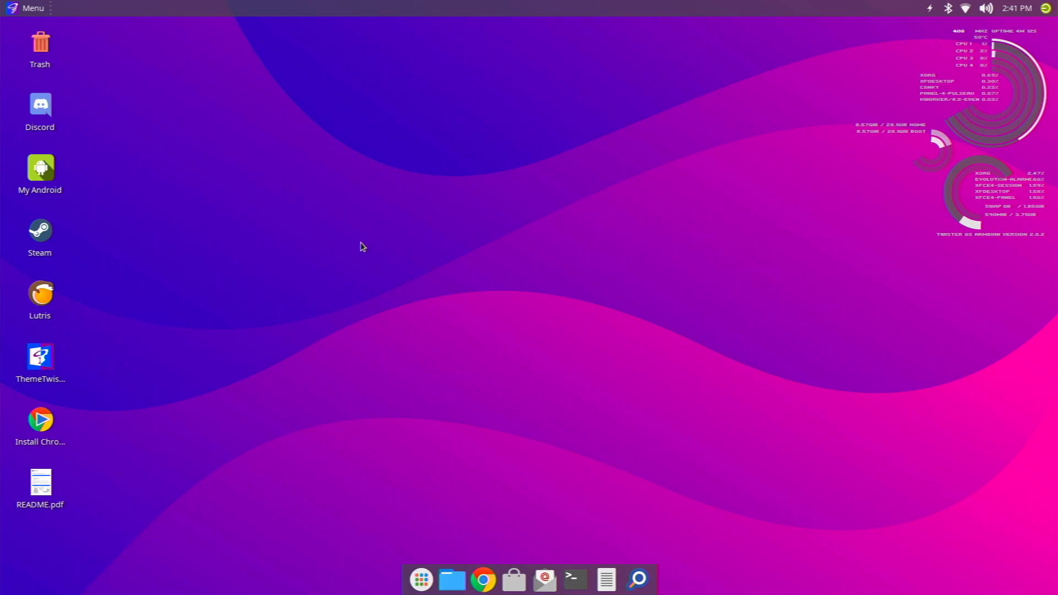
mouse_move(356, 191)
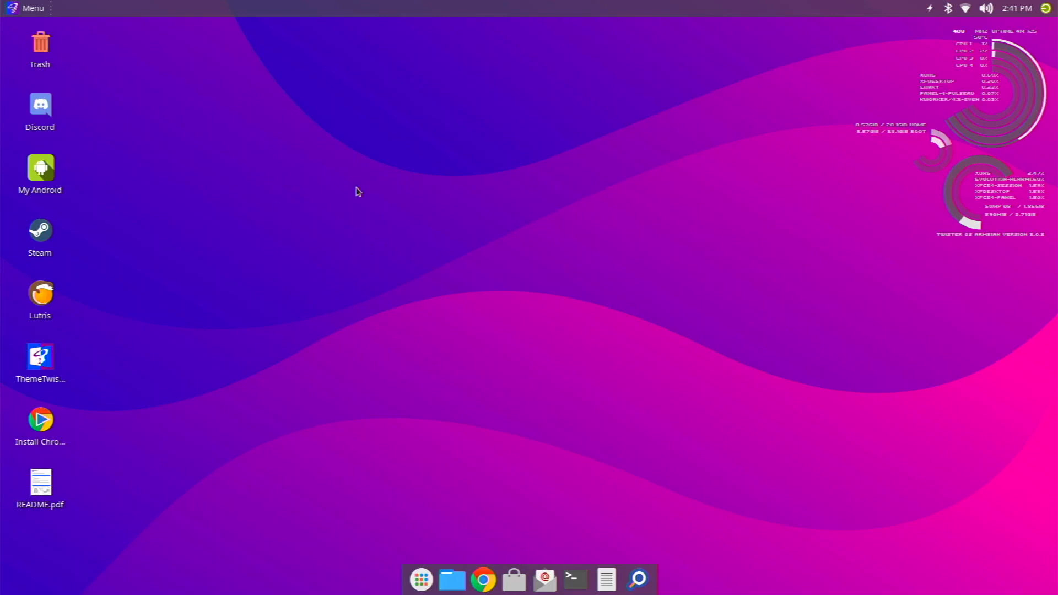
mouse_move(468, 567)
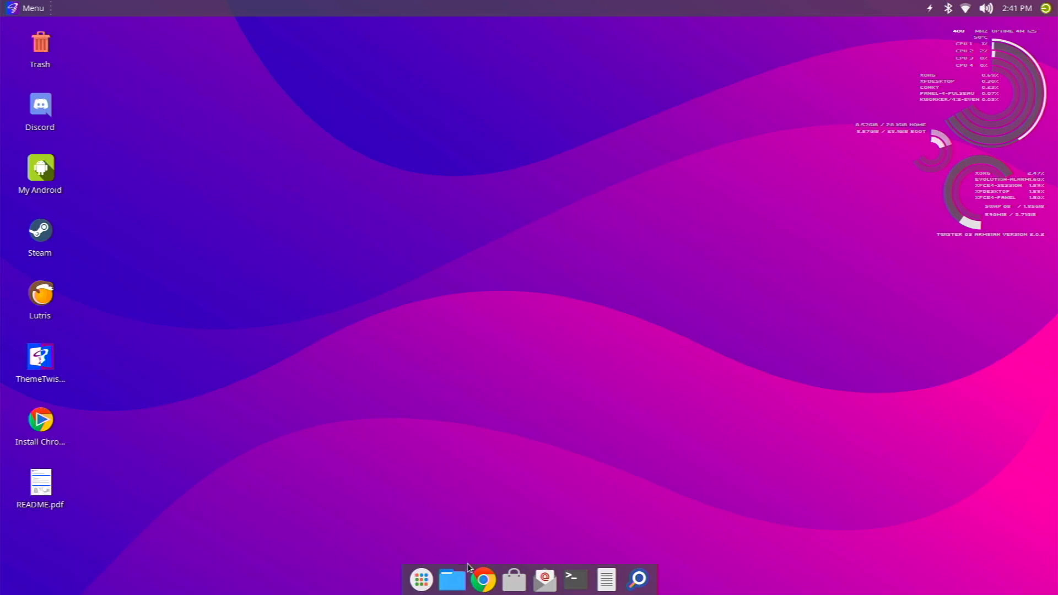
mouse_move(498, 542)
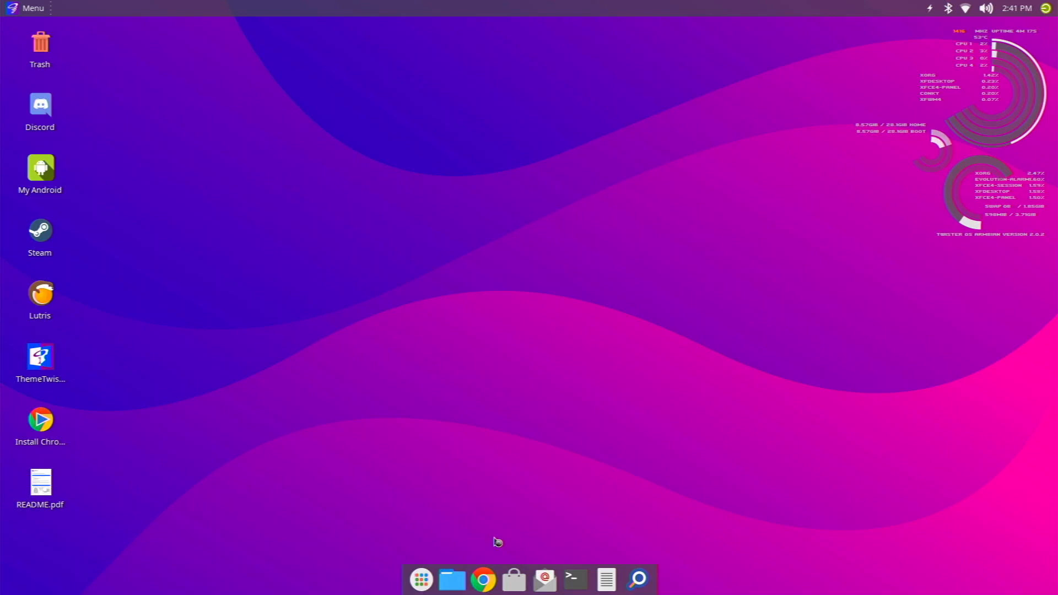
left_click(482, 579)
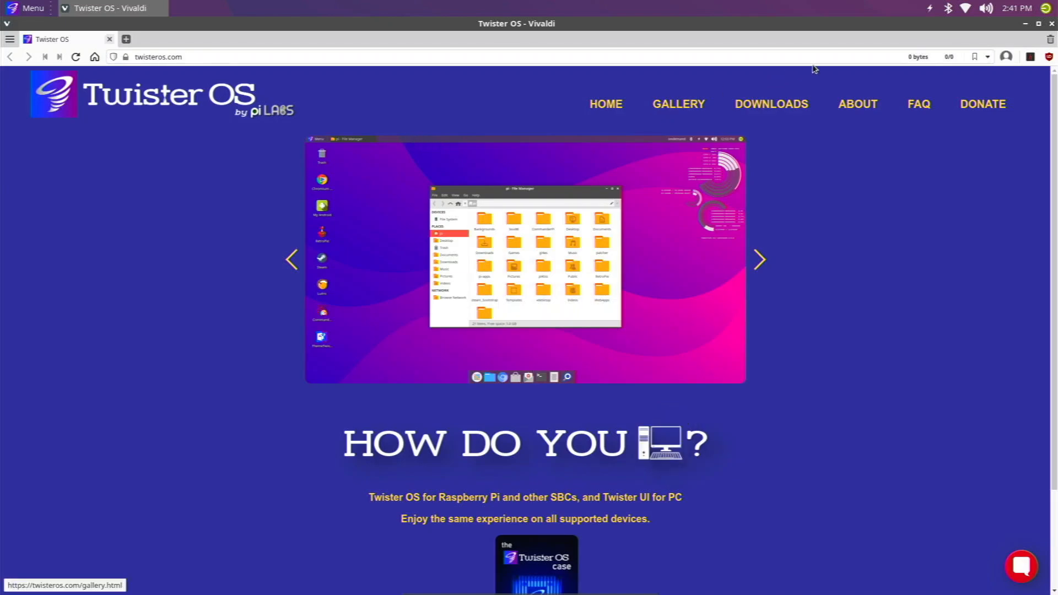
left_click(771, 105)
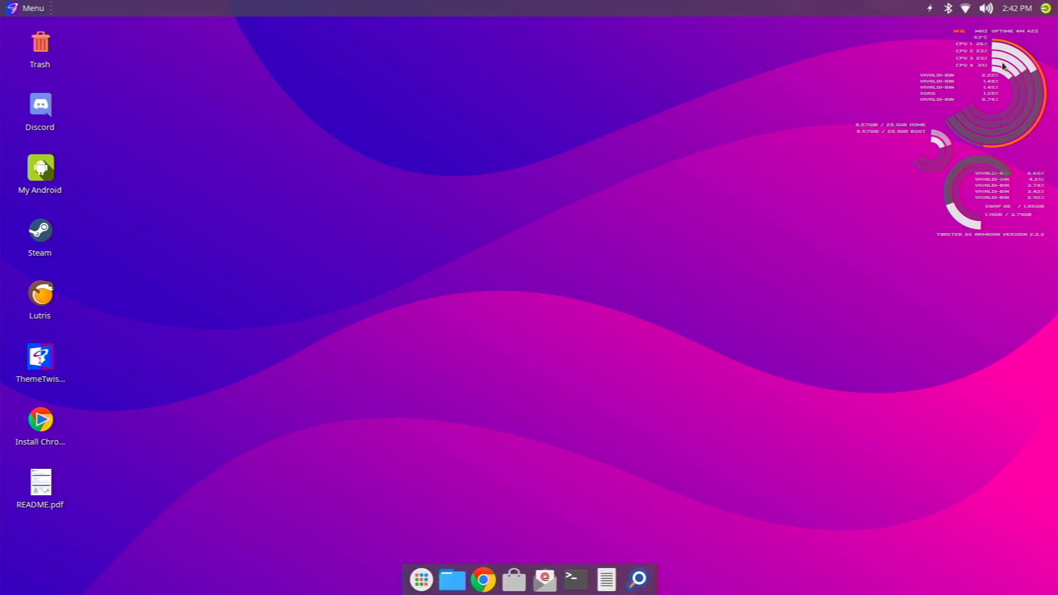
mouse_move(292, 463)
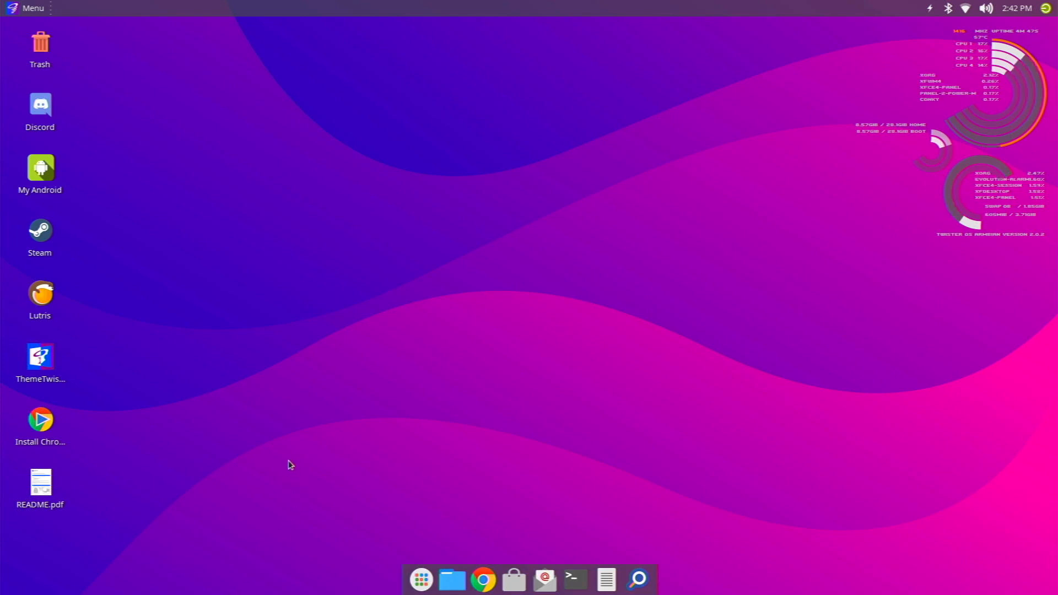
mouse_move(166, 557)
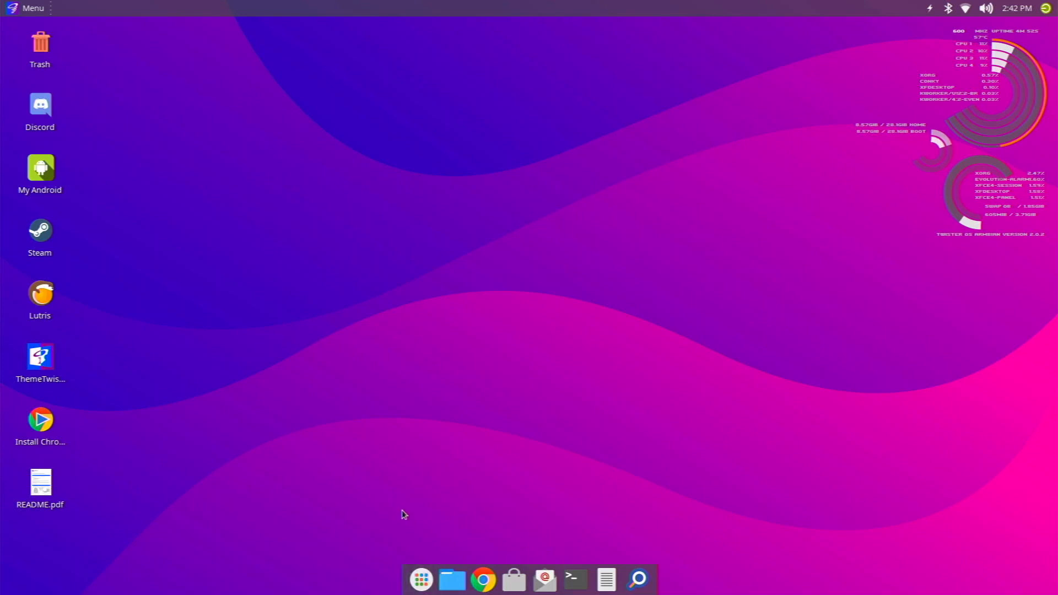
Step: Run GParted with the user password, then close the partition editor
type("gparte")
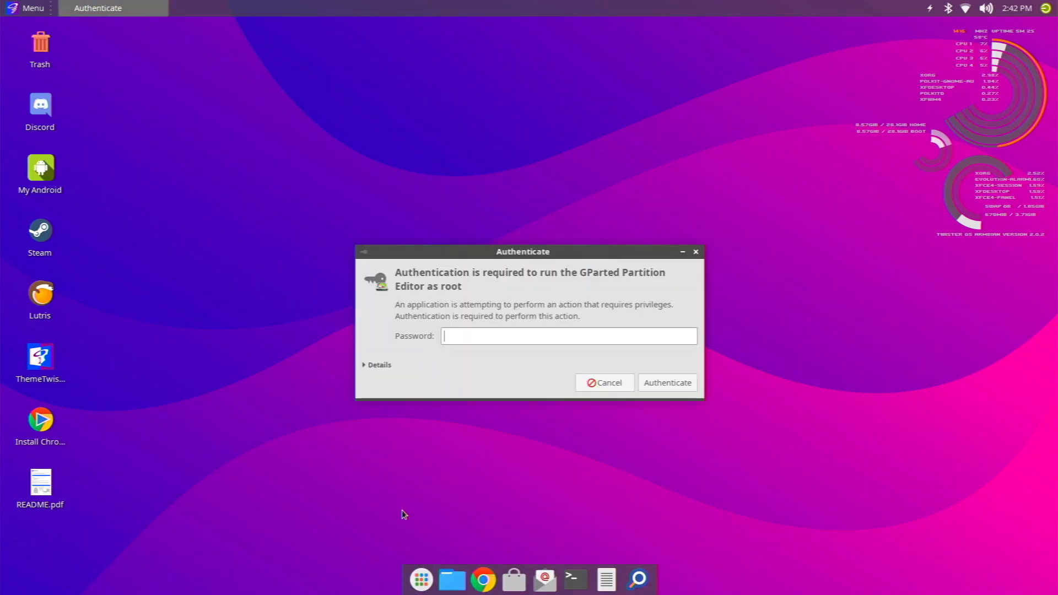
type("password")
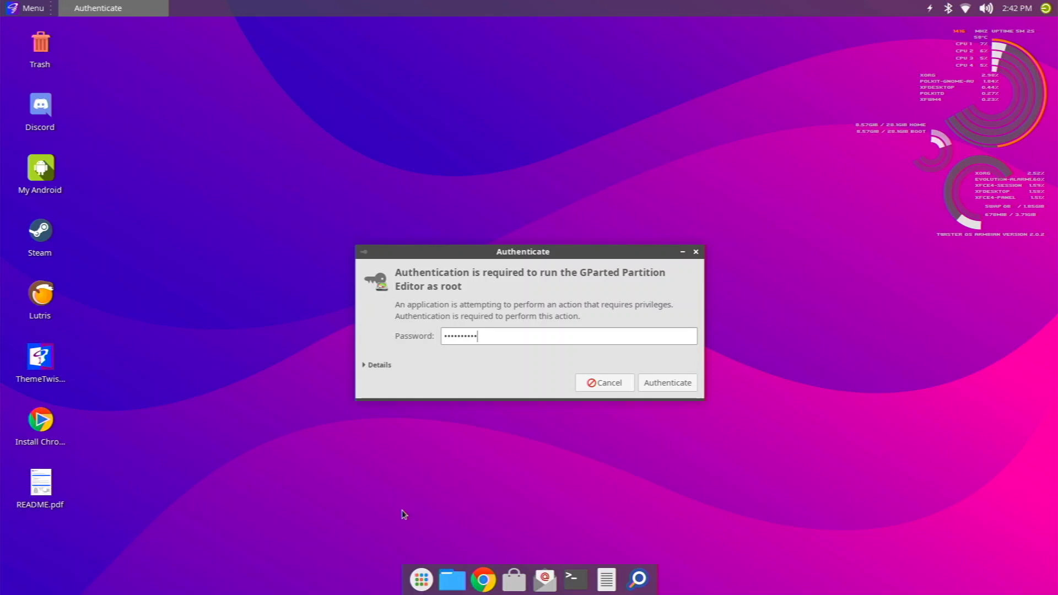
left_click(667, 383)
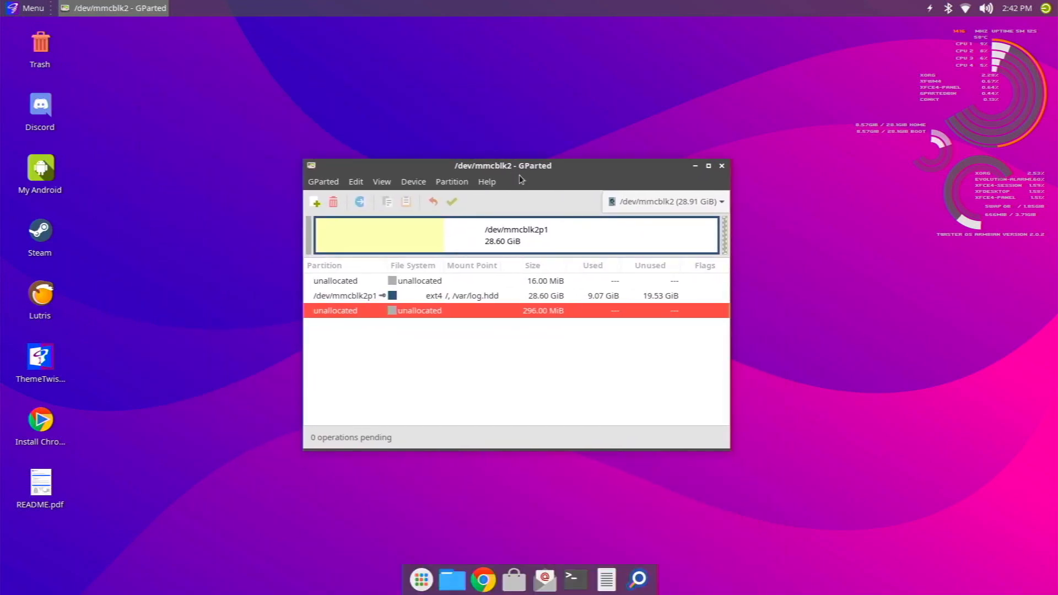
mouse_move(541, 244)
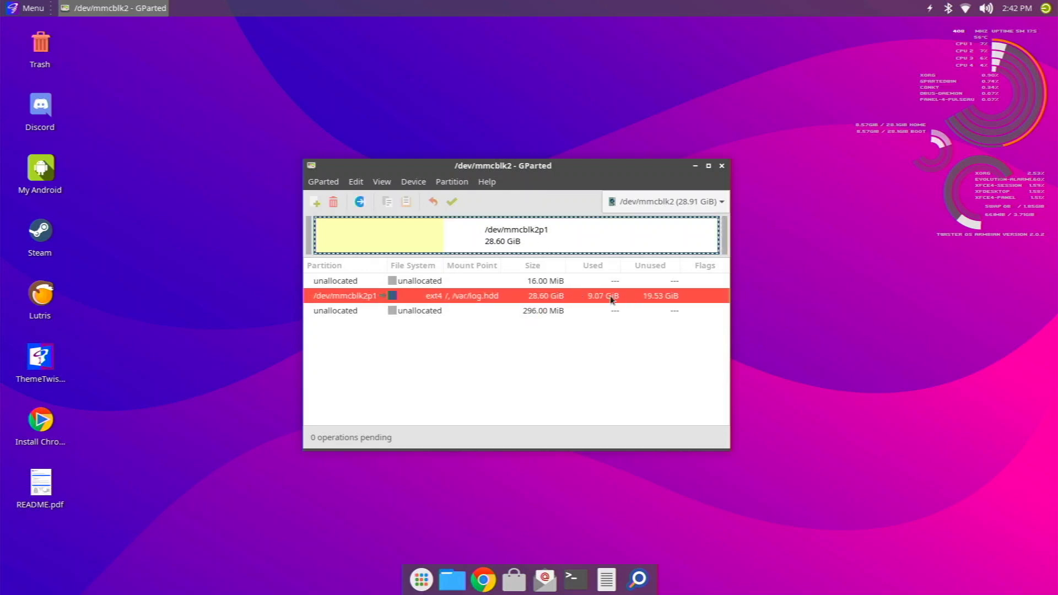
mouse_move(674, 297)
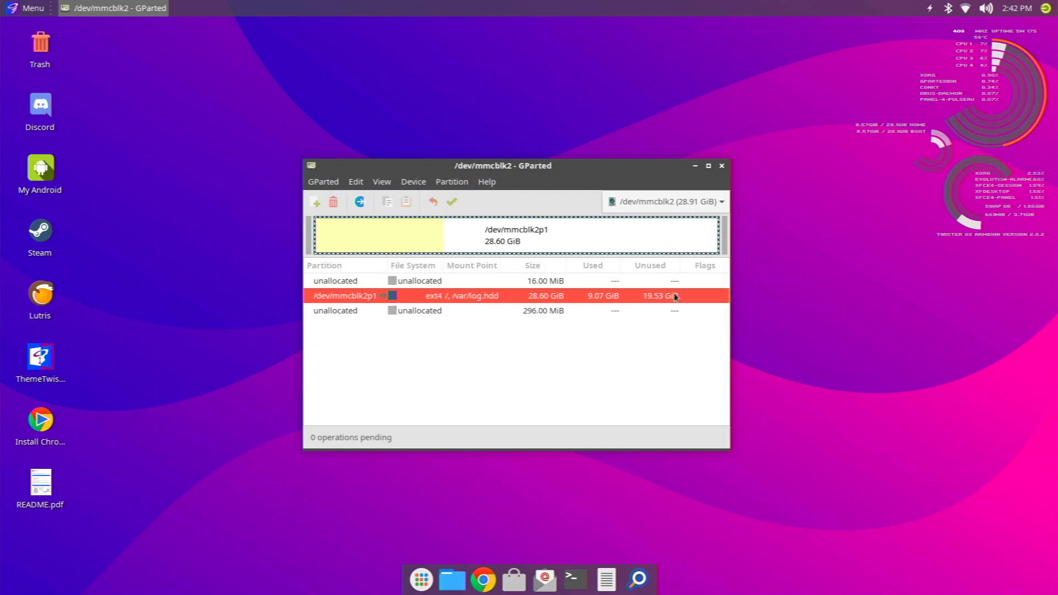
mouse_move(590, 282)
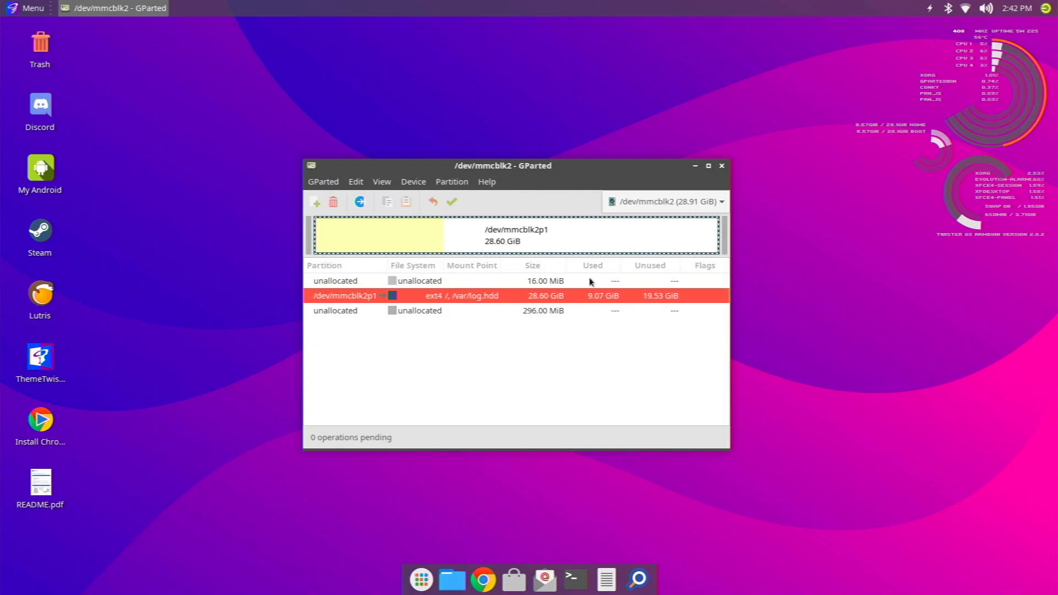
mouse_move(591, 281)
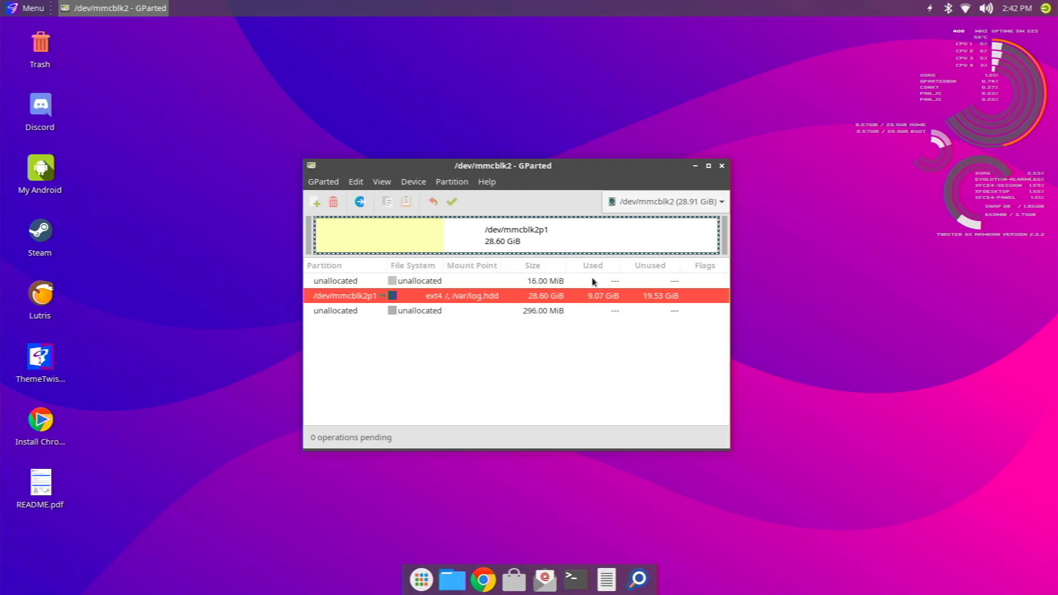
mouse_move(743, 178)
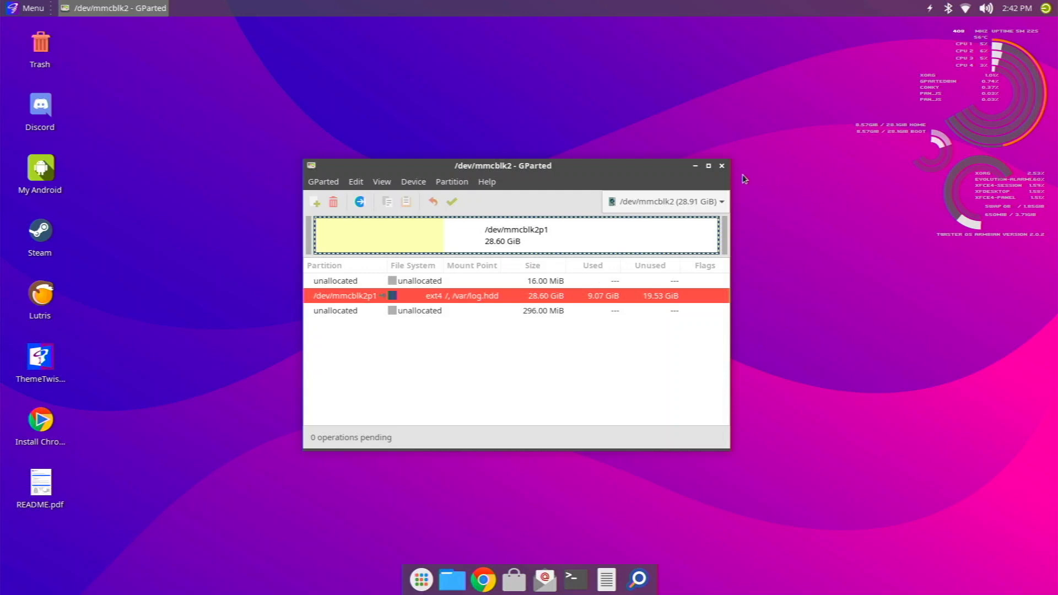
left_click(721, 165)
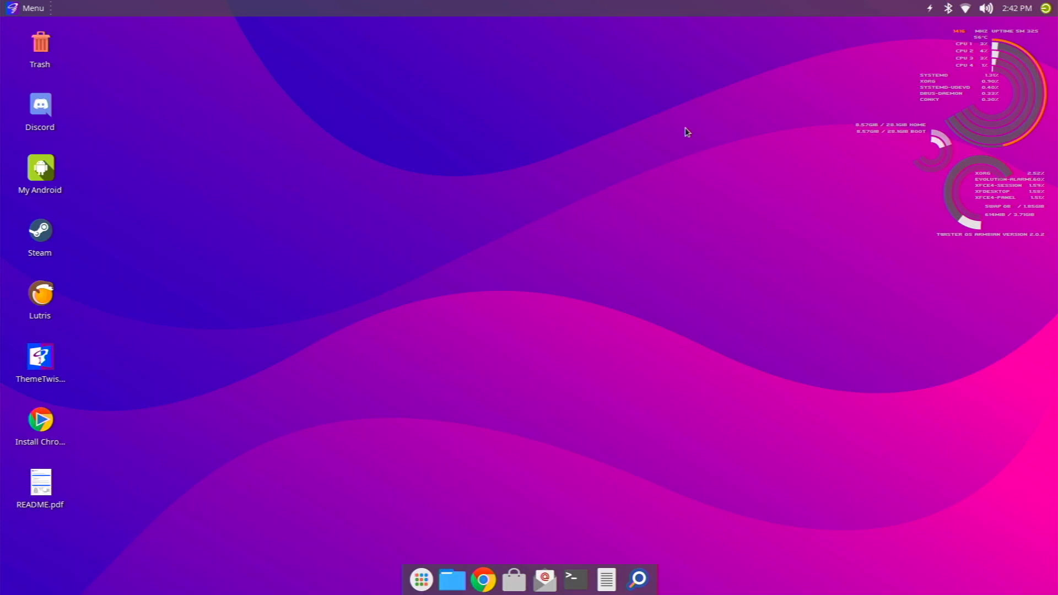
mouse_move(64, 57)
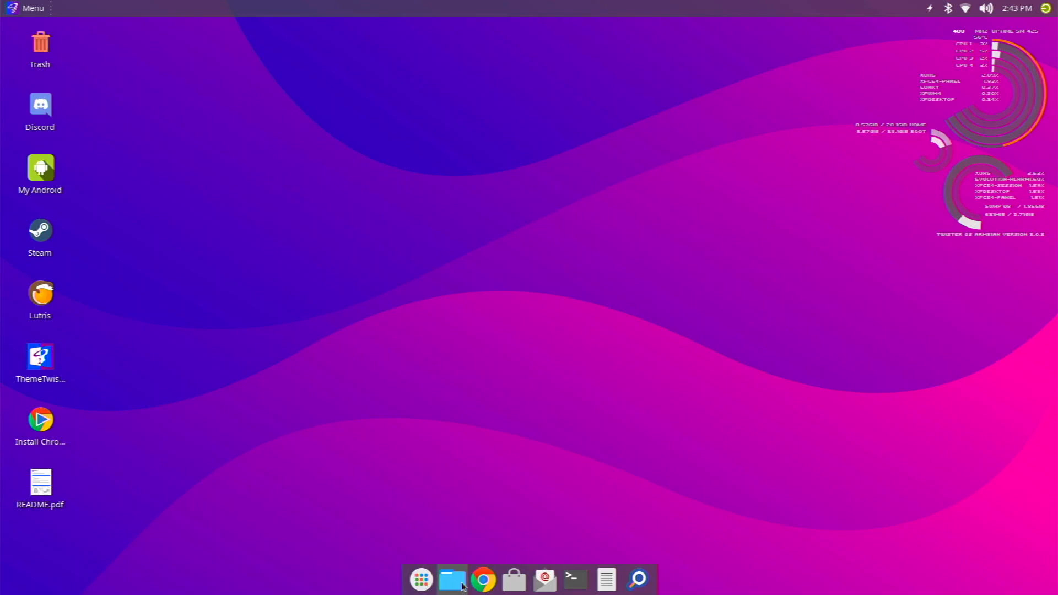
mouse_move(484, 579)
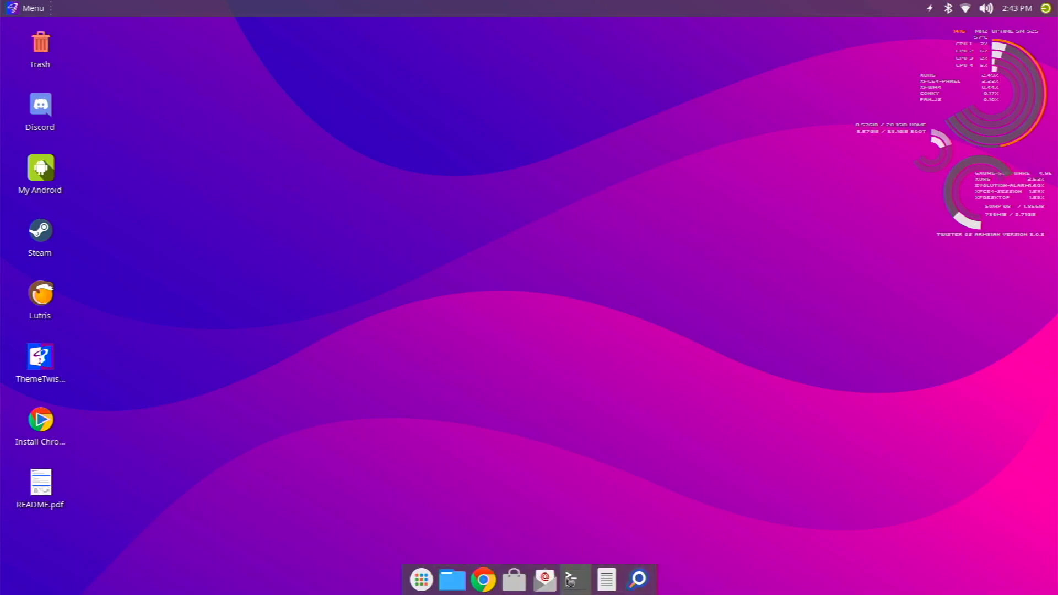
Step: Open a terminal, move it toward centre, then close the system information window
left_click(574, 580)
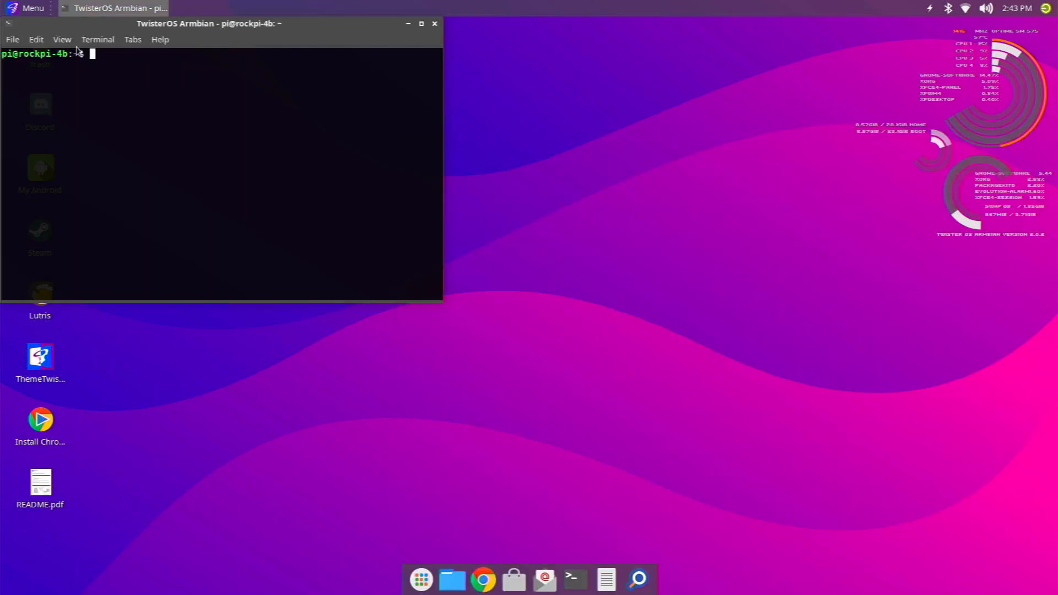
left_click_drag(209, 23, 637, 144)
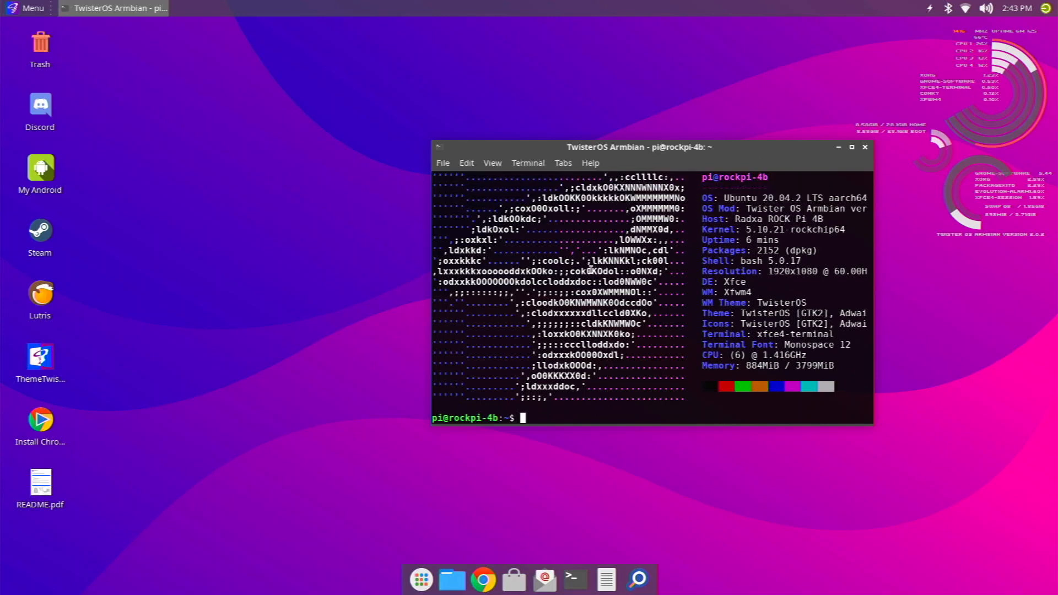
mouse_move(719, 276)
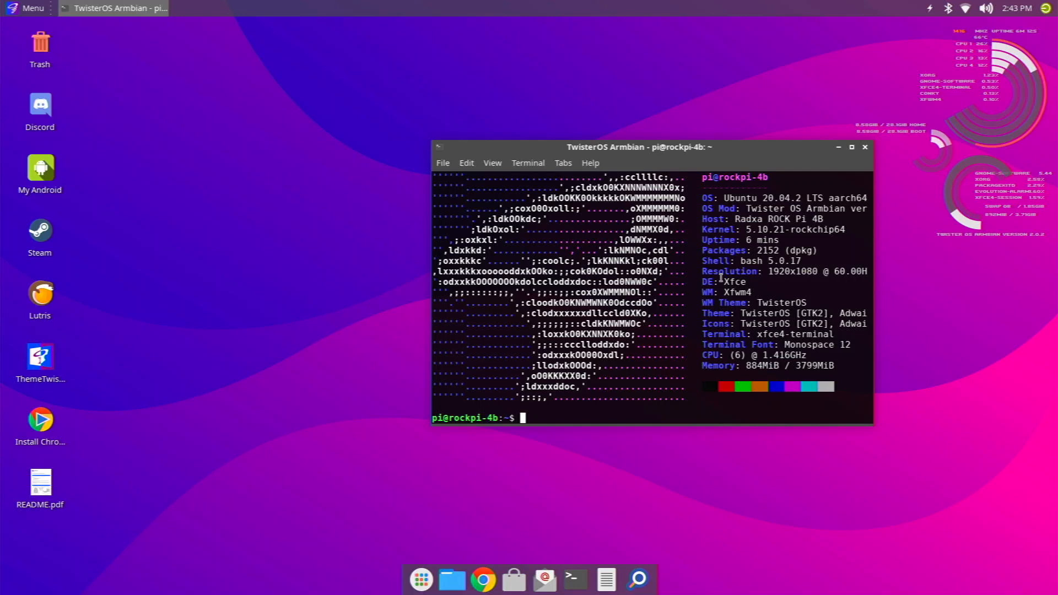
mouse_move(810, 211)
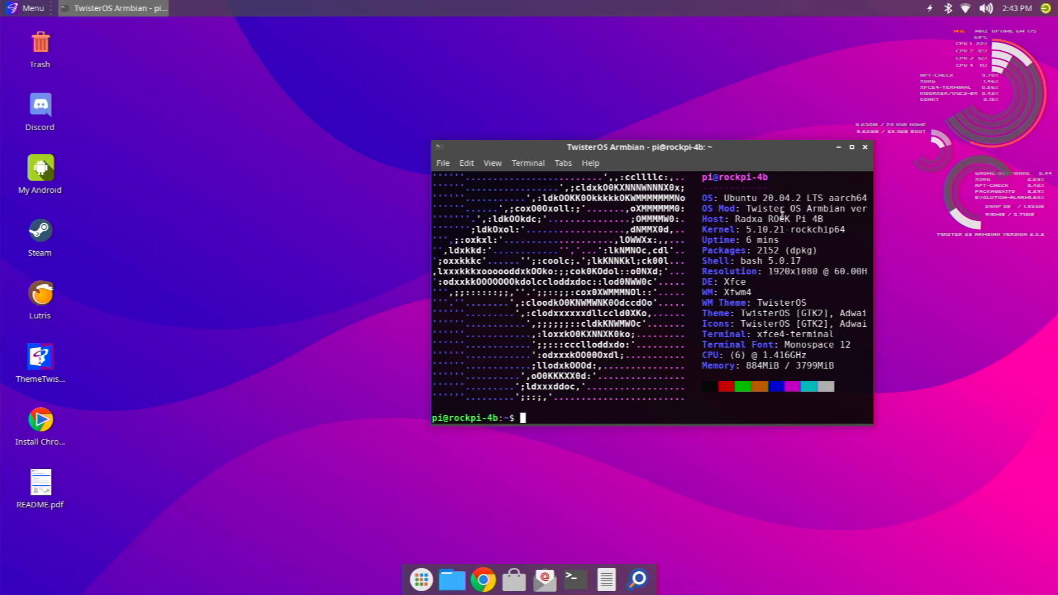
mouse_move(781, 212)
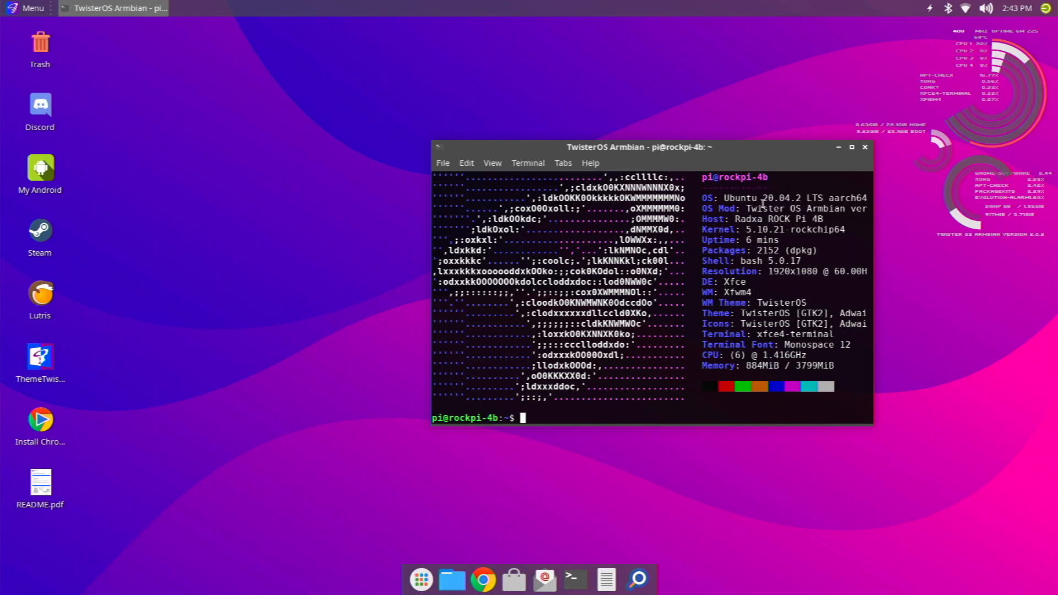
mouse_move(758, 202)
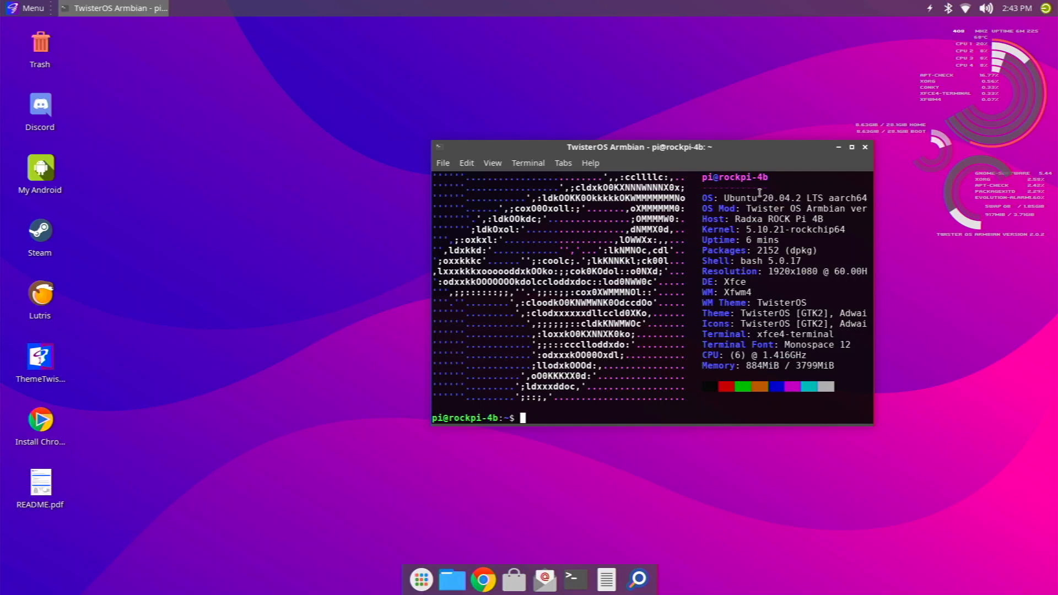
mouse_move(730, 303)
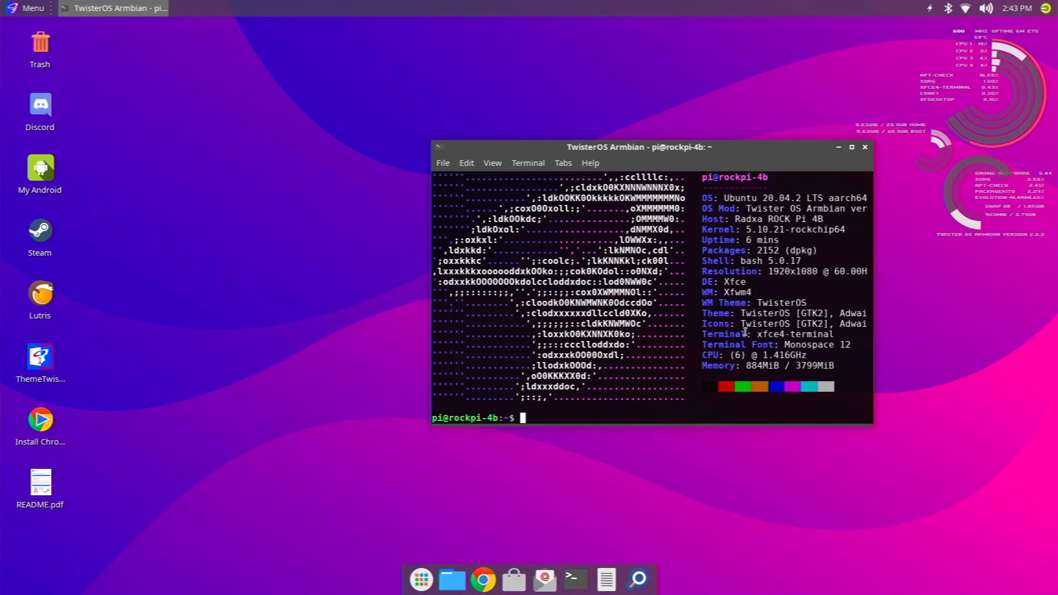
mouse_move(819, 395)
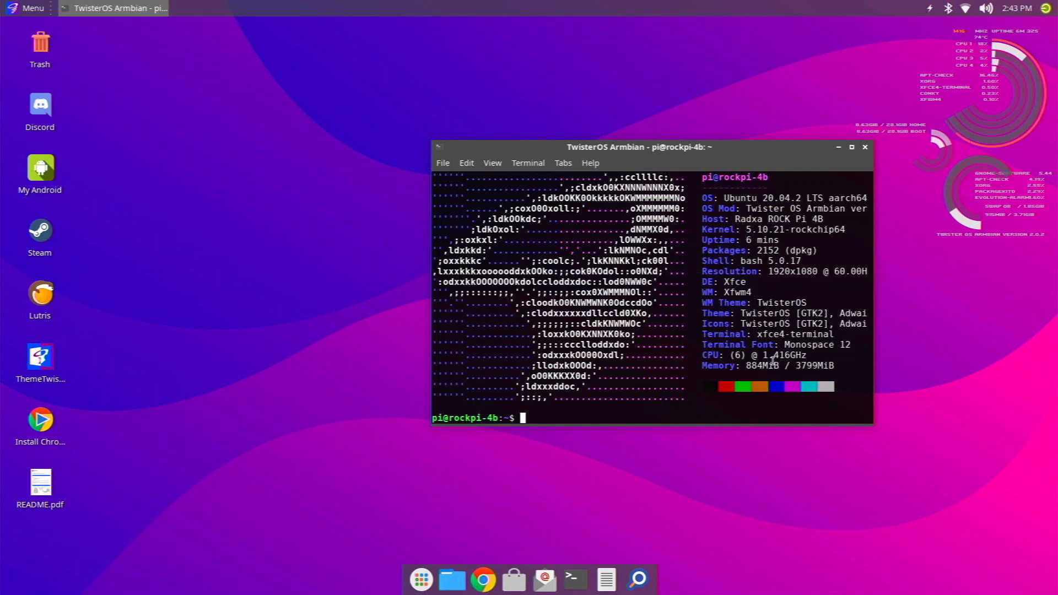
mouse_move(709, 357)
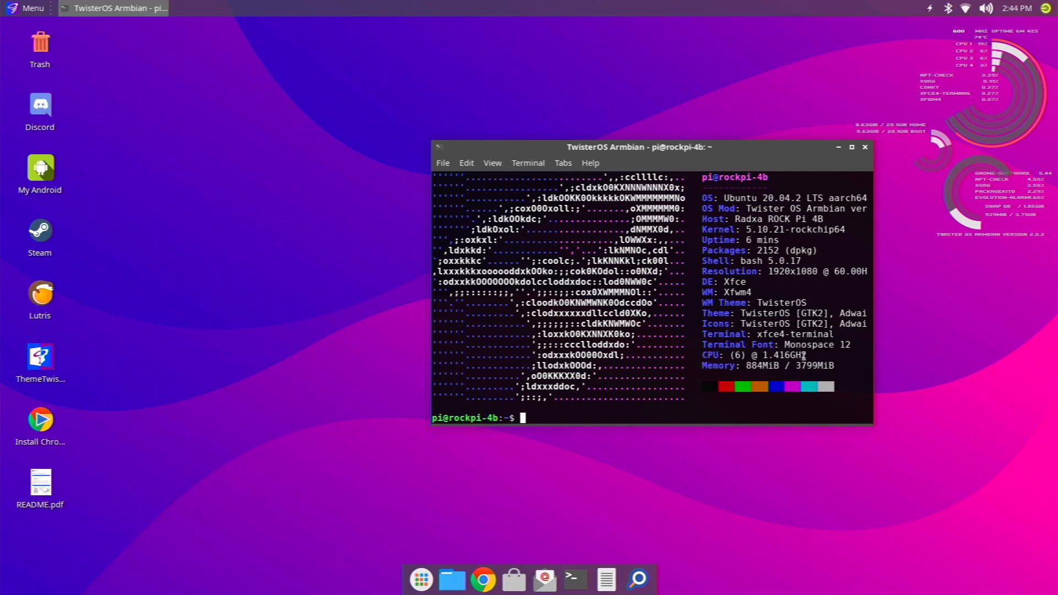
mouse_move(846, 165)
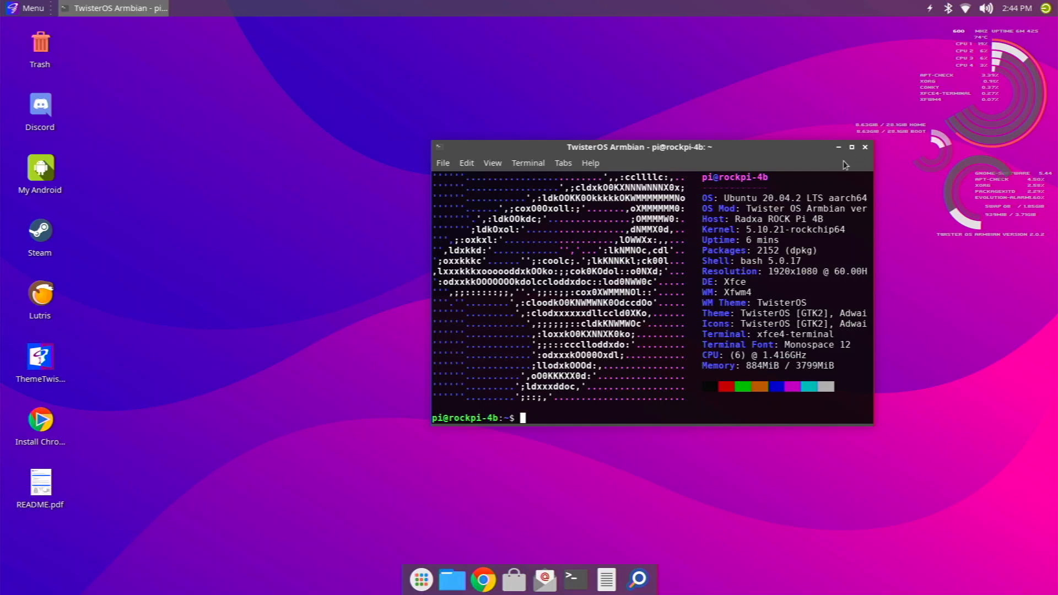
left_click(838, 147)
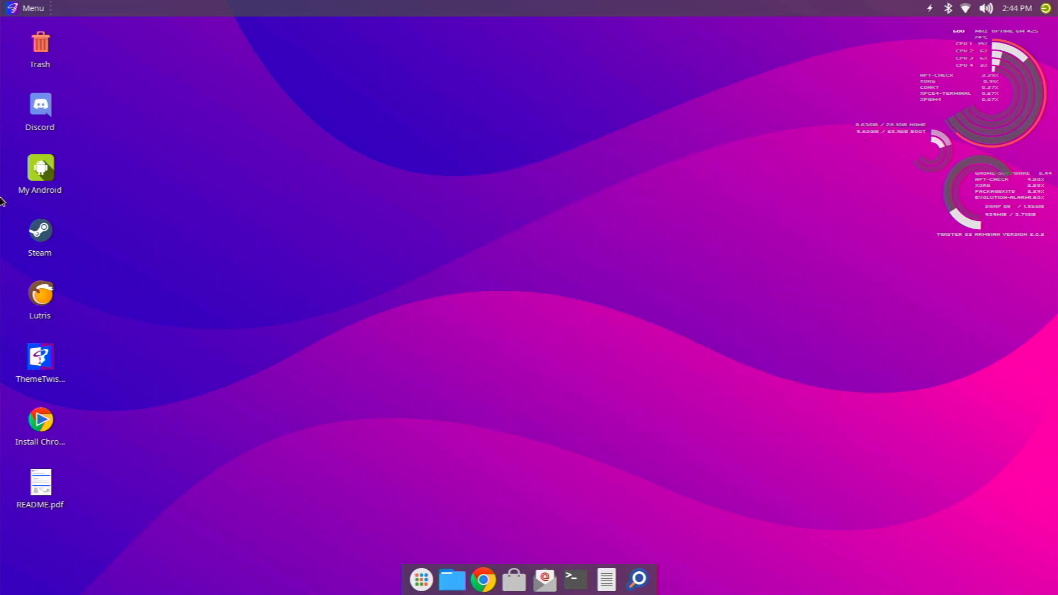
Step: Open the top-panel Menu to browse the installed application categories
left_click(28, 7)
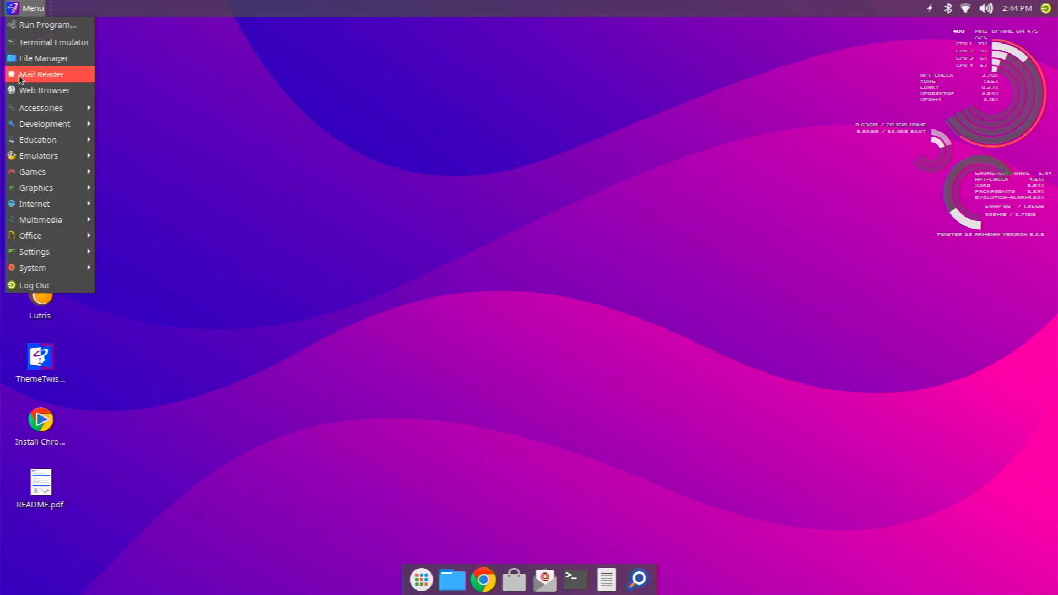
mouse_move(42, 108)
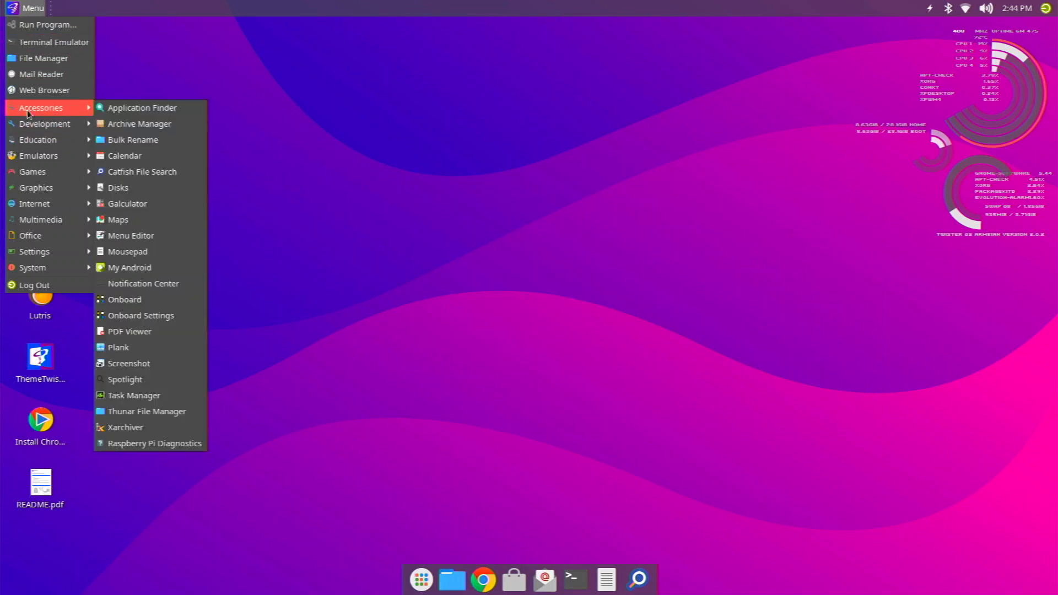
mouse_move(45, 123)
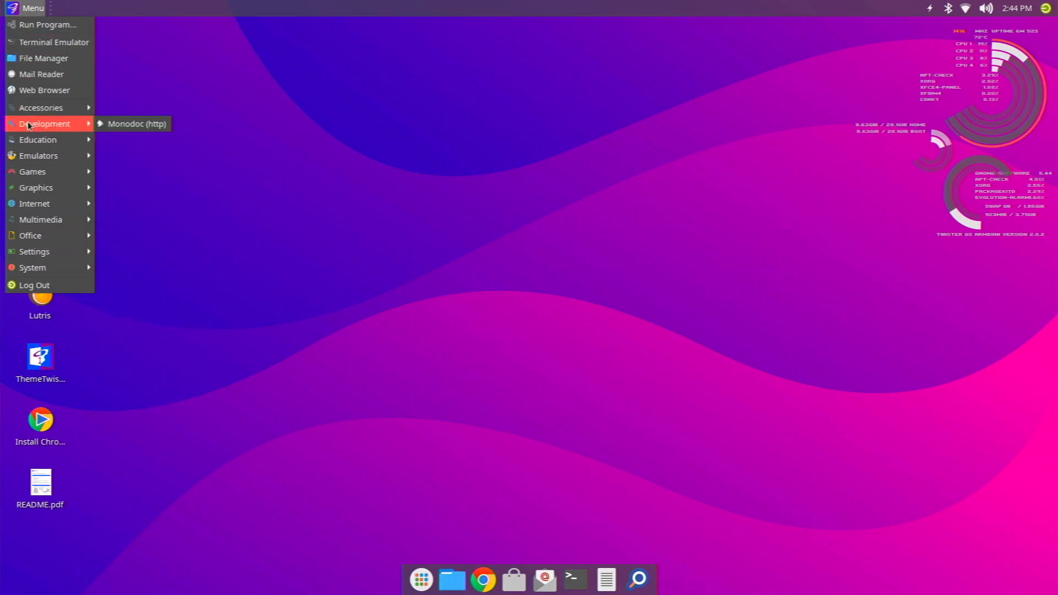
mouse_move(38, 140)
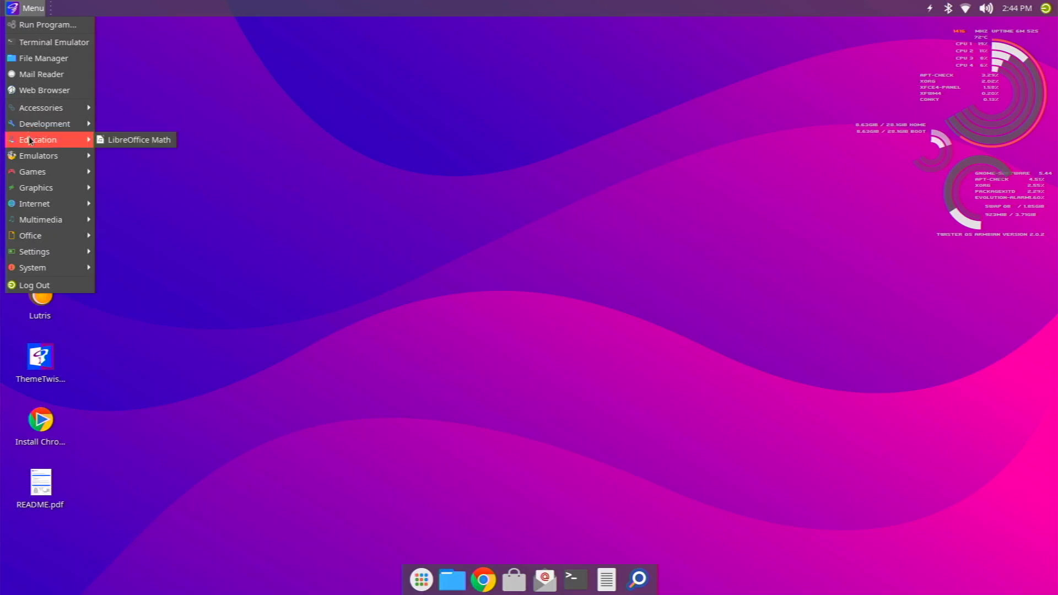
mouse_move(39, 156)
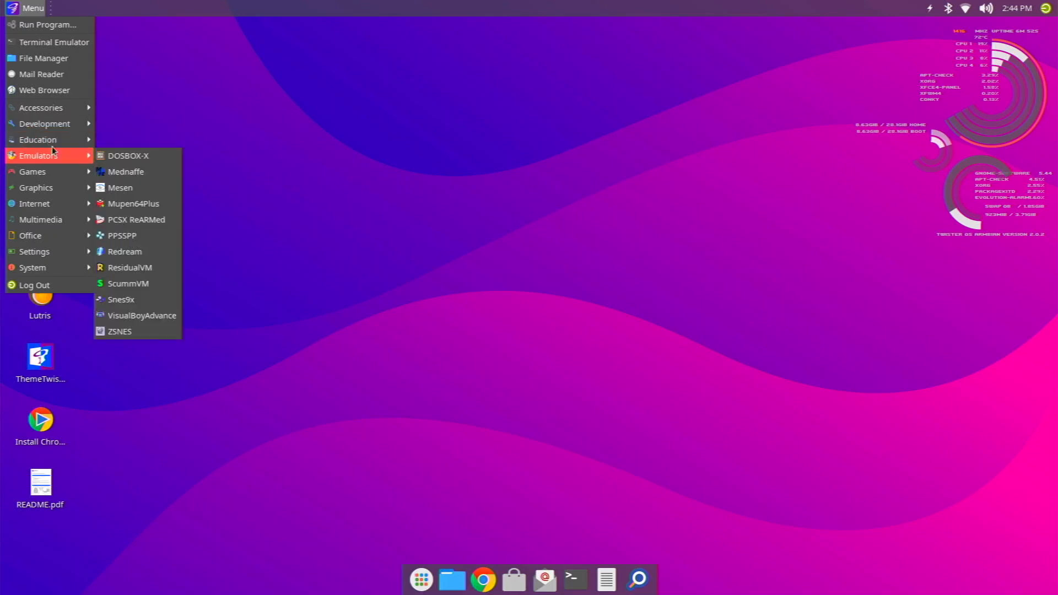
mouse_move(76, 157)
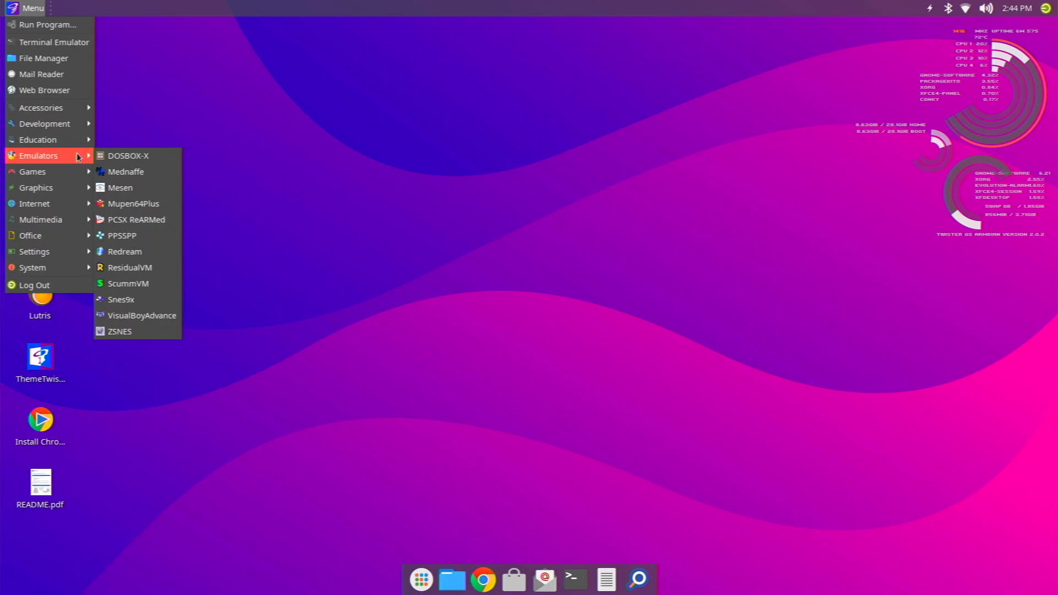
mouse_move(131, 303)
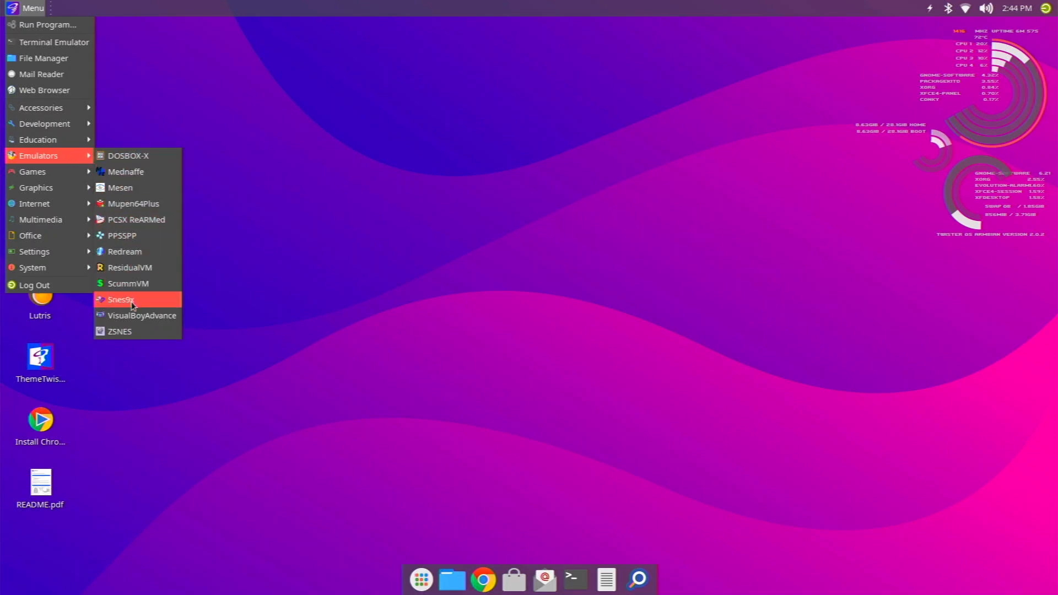
mouse_move(135, 284)
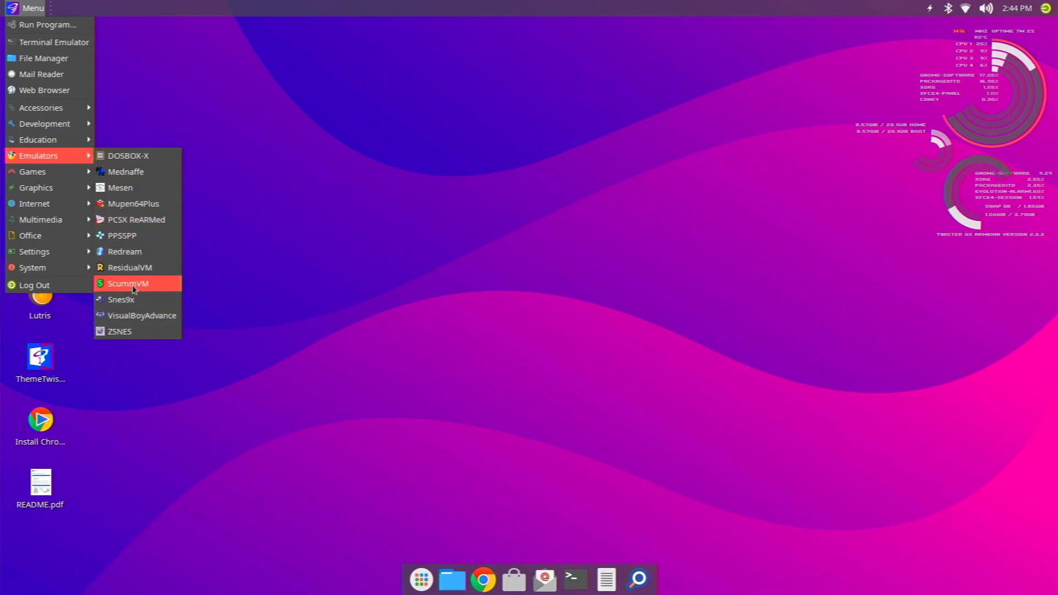
mouse_move(124, 235)
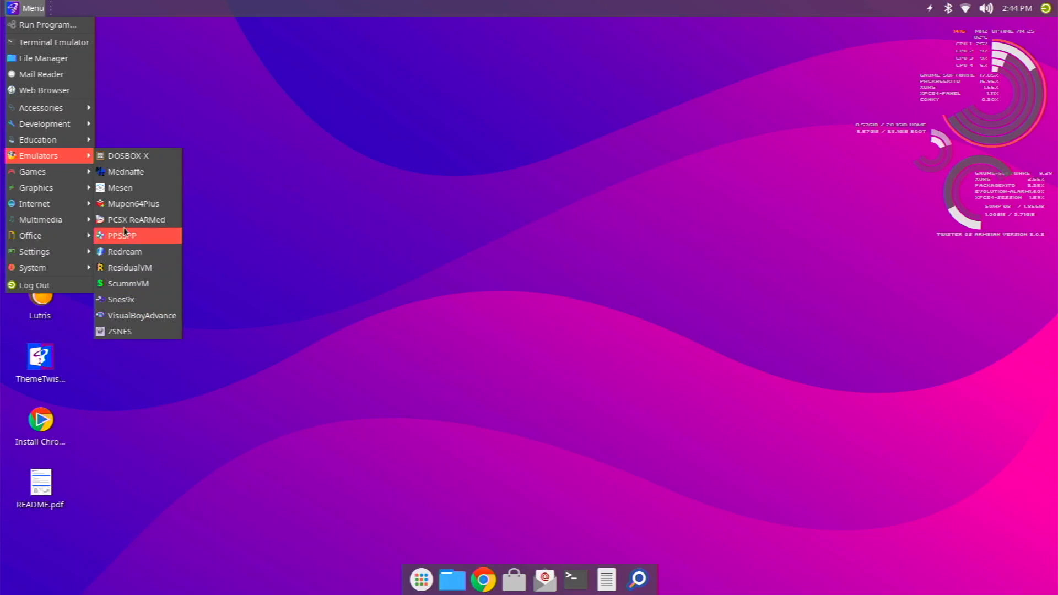
mouse_move(129, 222)
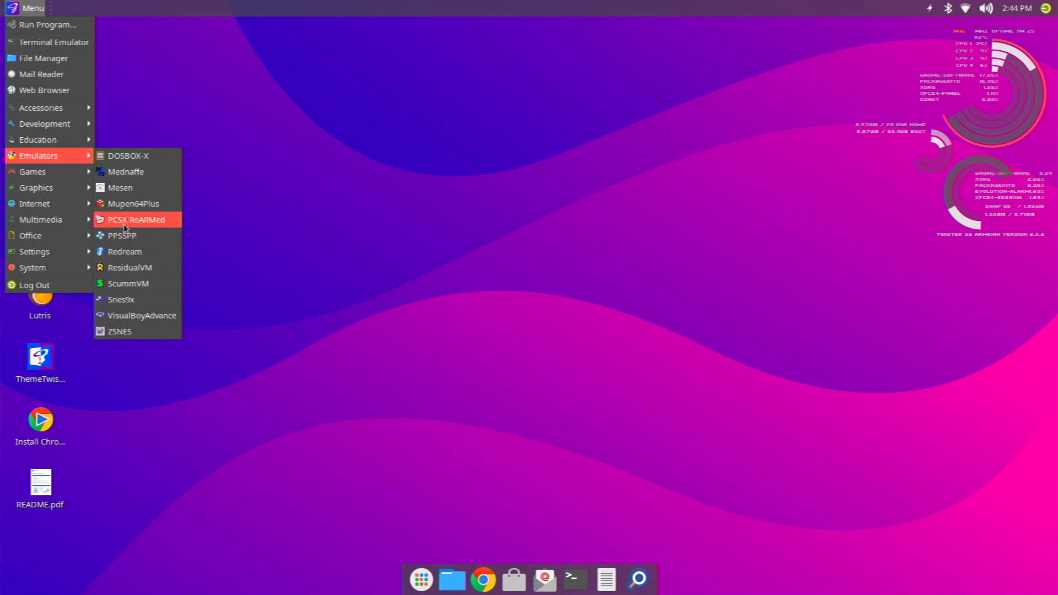
mouse_move(132, 203)
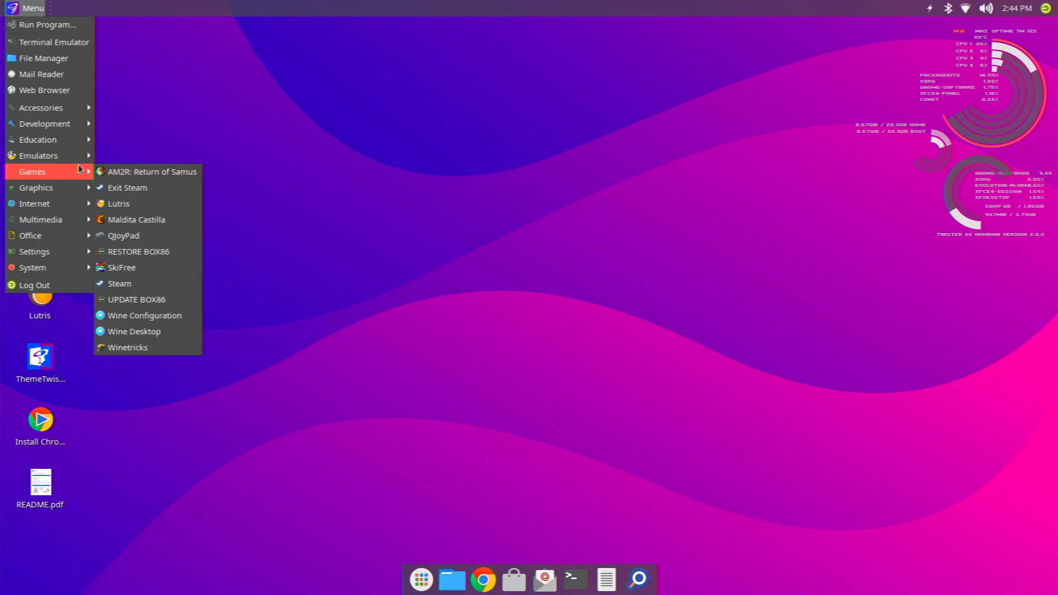
mouse_move(81, 182)
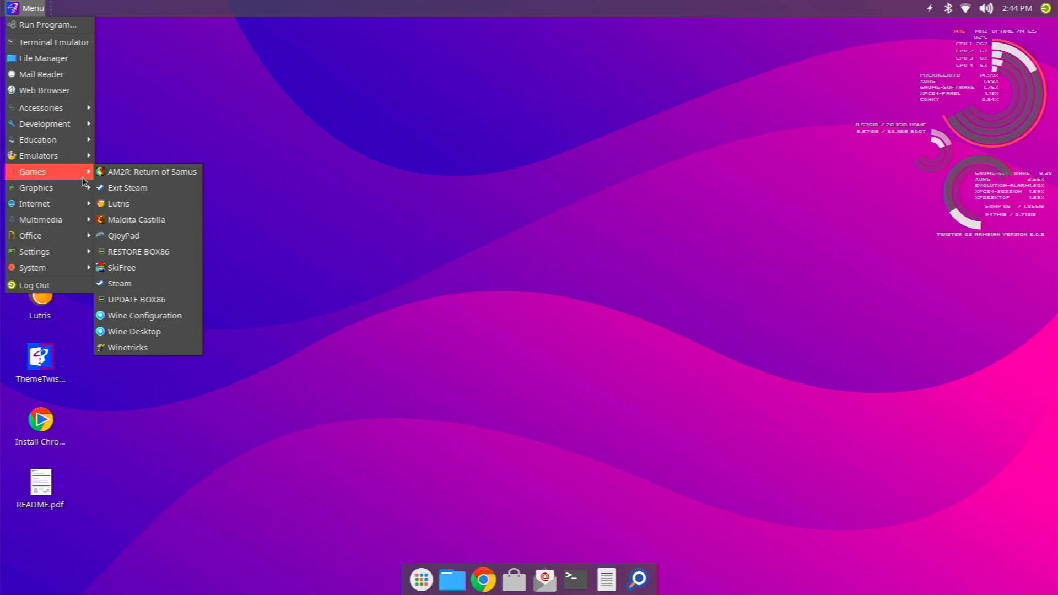
mouse_move(132, 175)
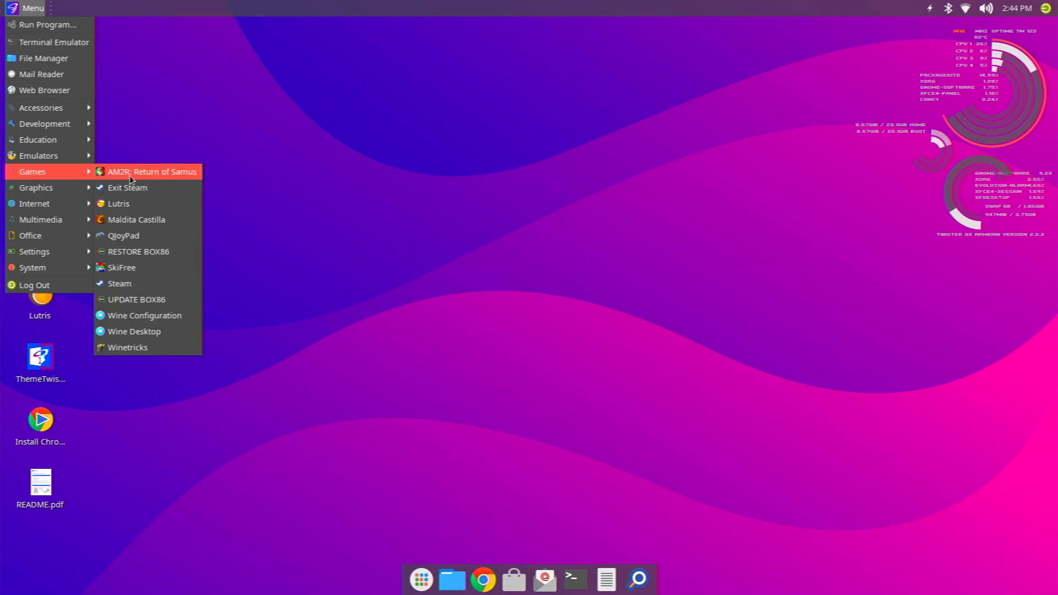
mouse_move(123, 268)
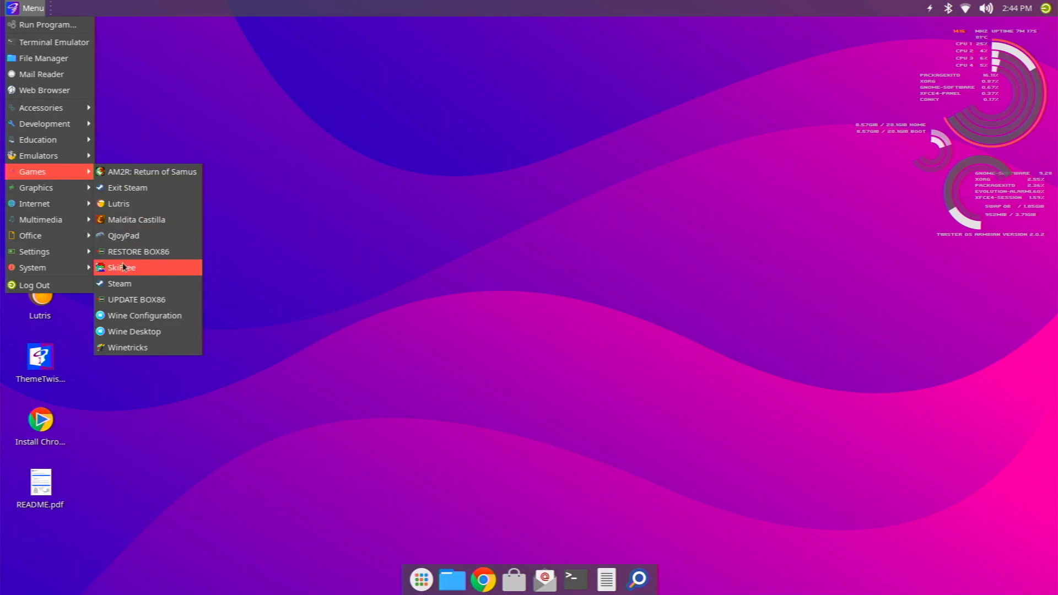
mouse_move(145, 316)
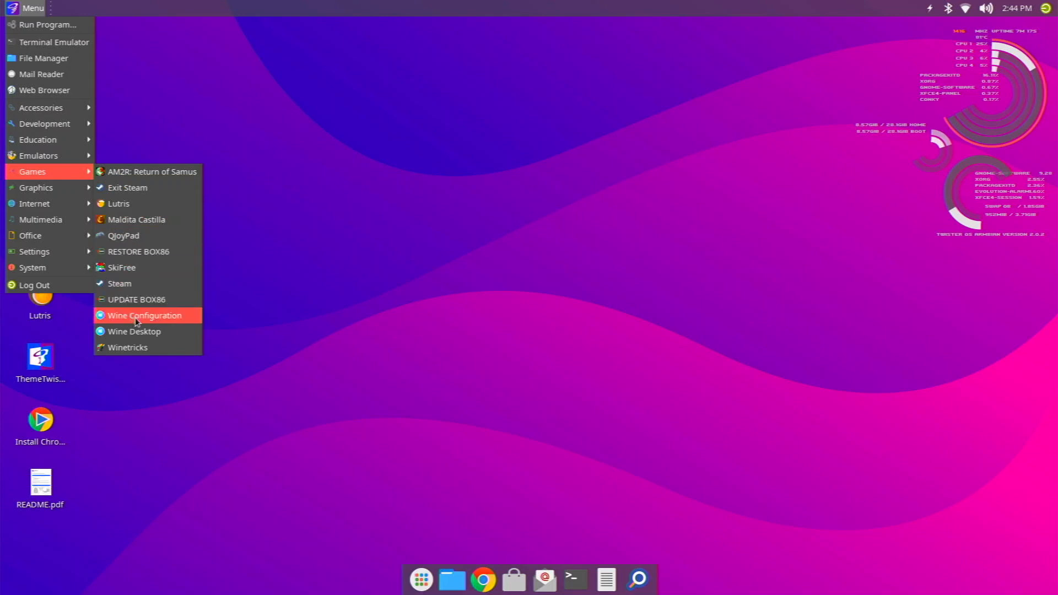
mouse_move(136, 317)
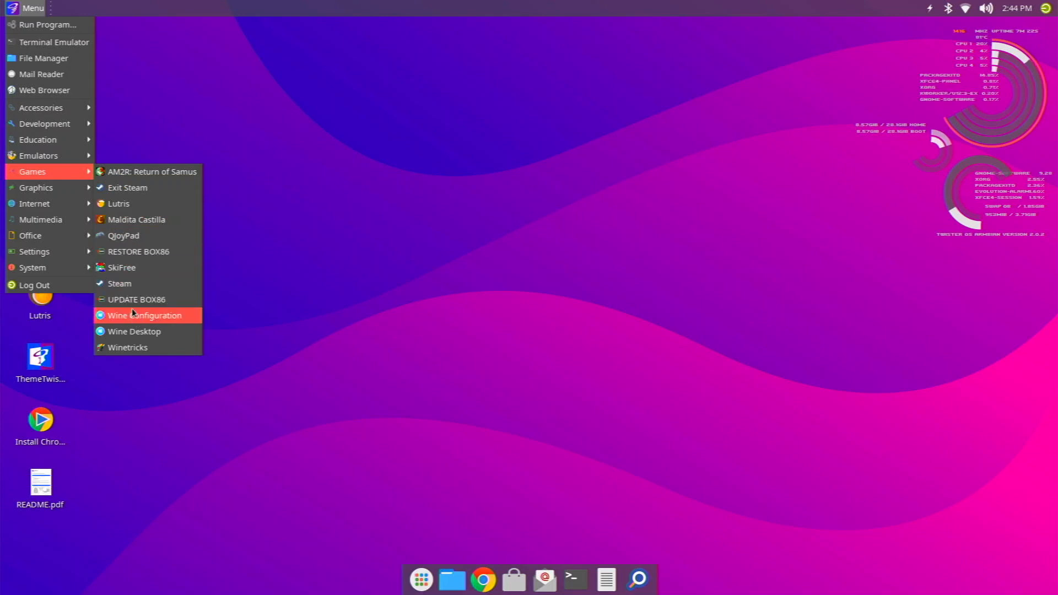
mouse_move(36, 187)
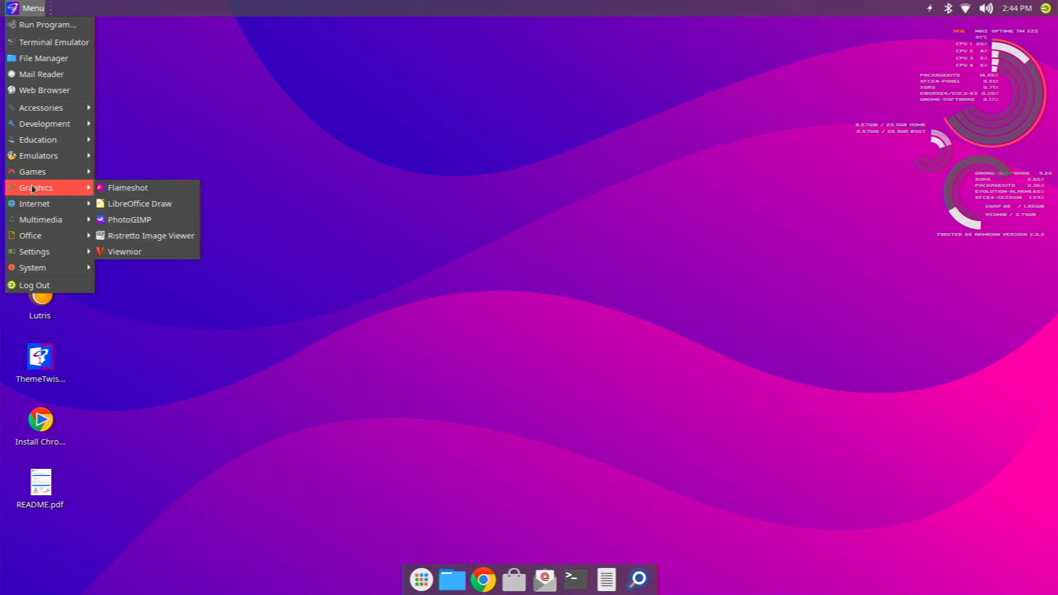
mouse_move(165, 167)
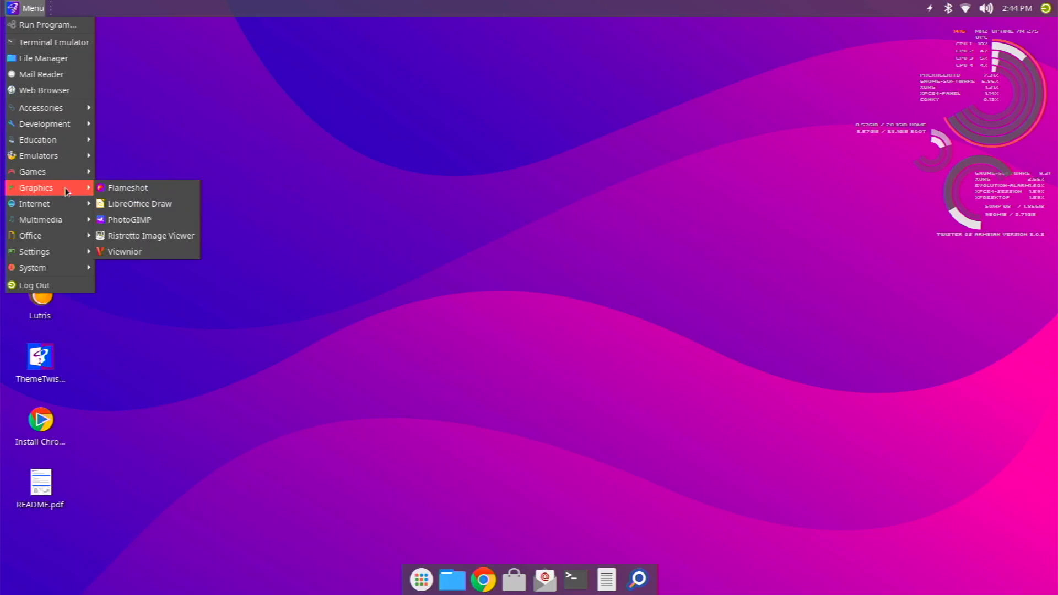
mouse_move(33, 204)
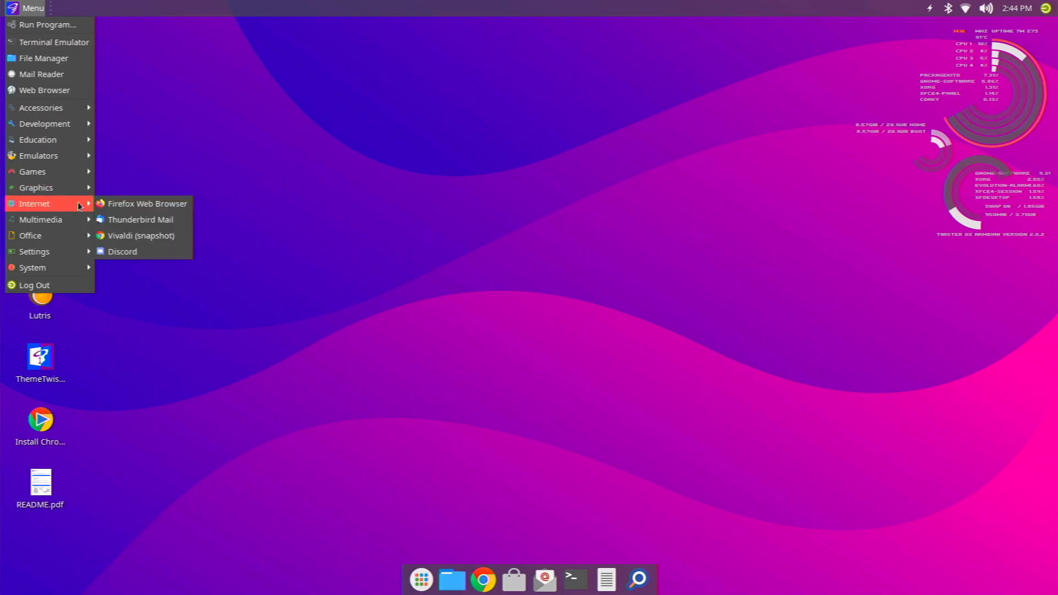
mouse_move(140, 240)
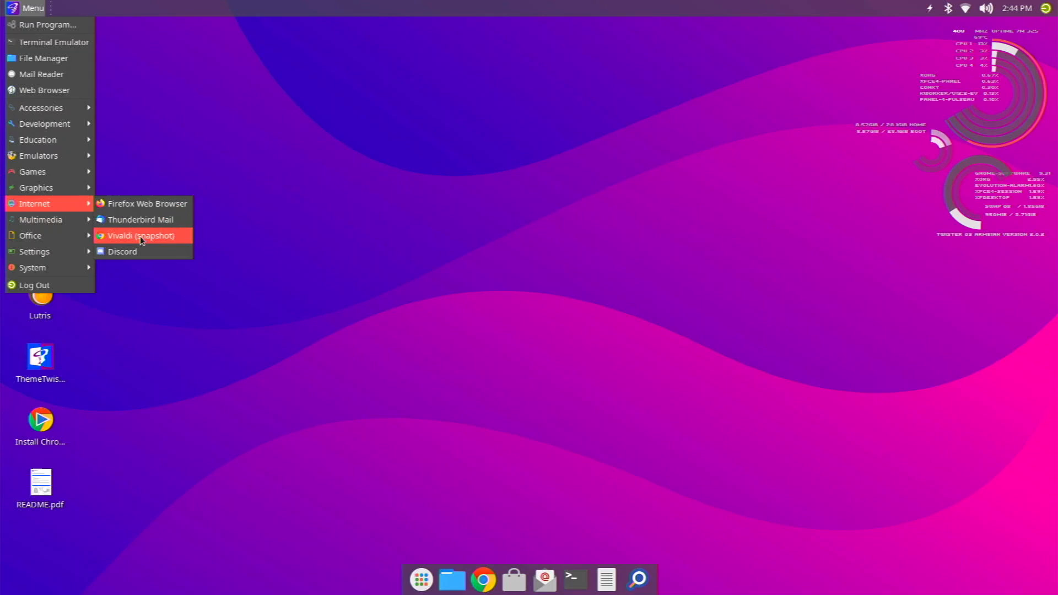
mouse_move(121, 251)
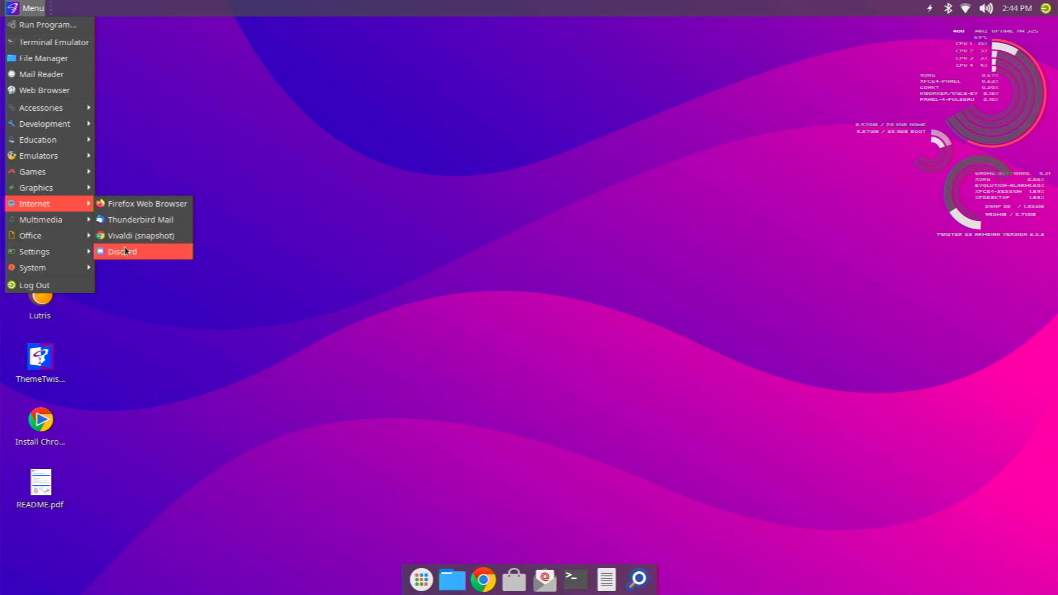
mouse_move(40, 219)
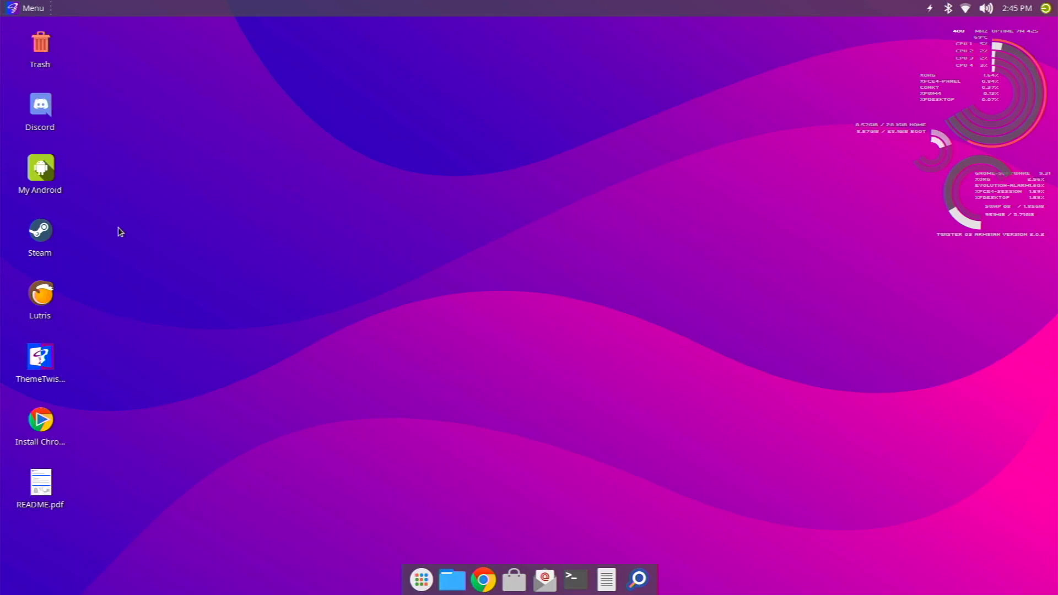
mouse_move(40, 453)
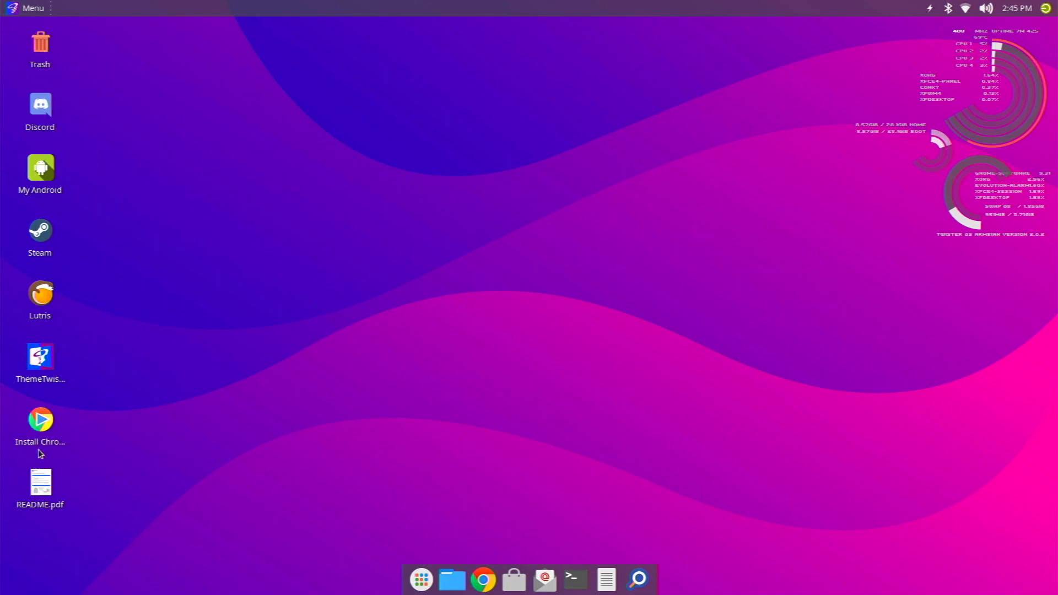
mouse_move(40, 420)
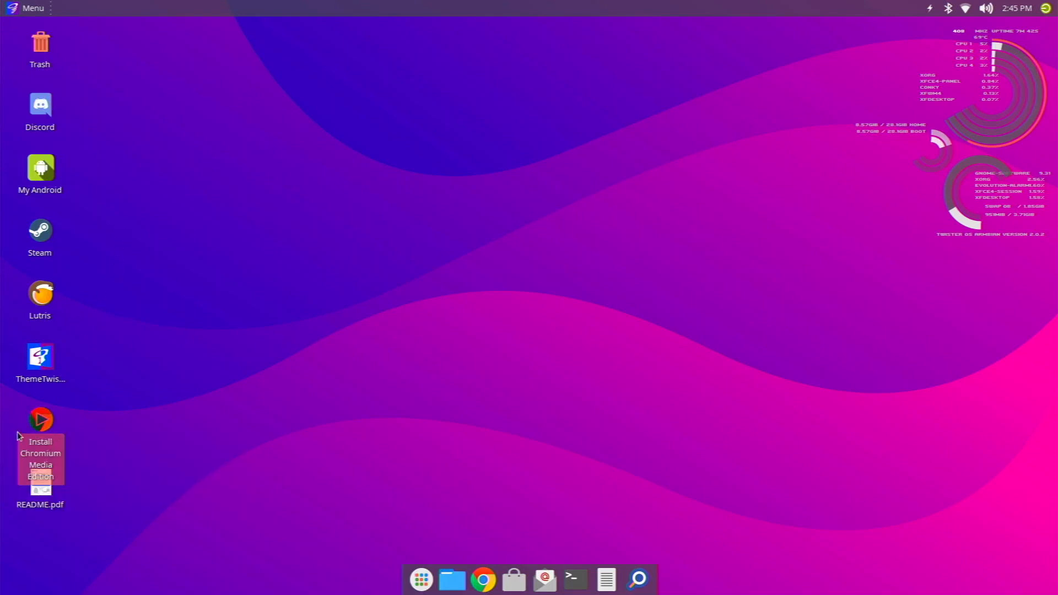
mouse_move(9, 374)
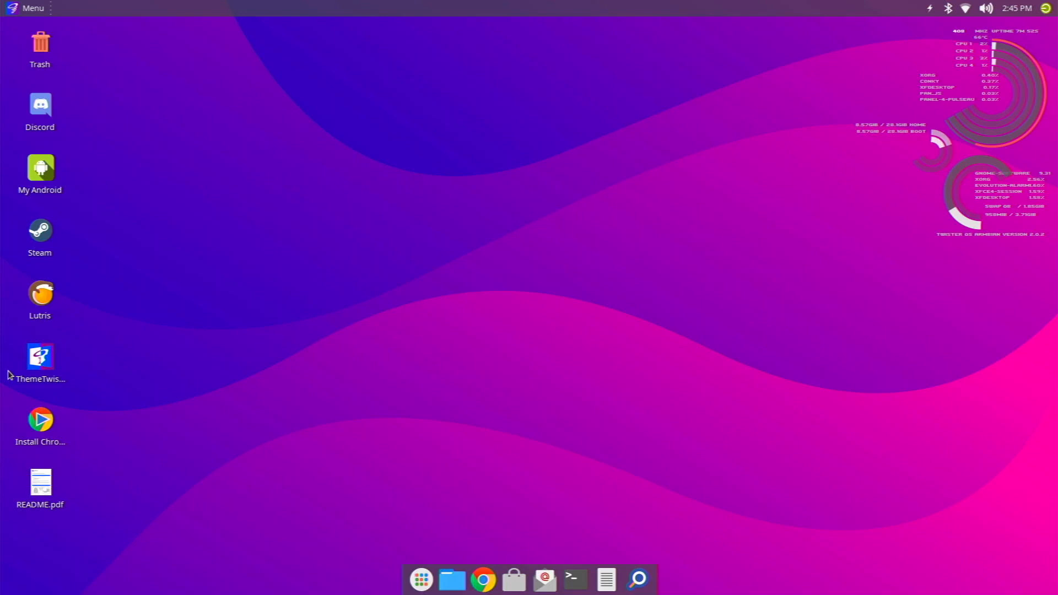
mouse_move(54, 472)
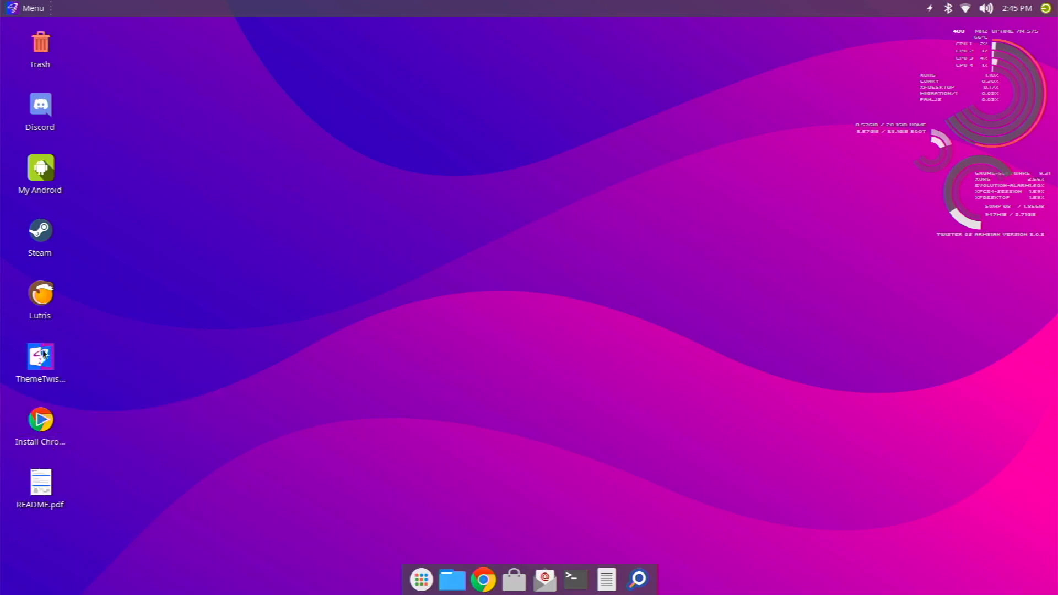
double_click(40, 355)
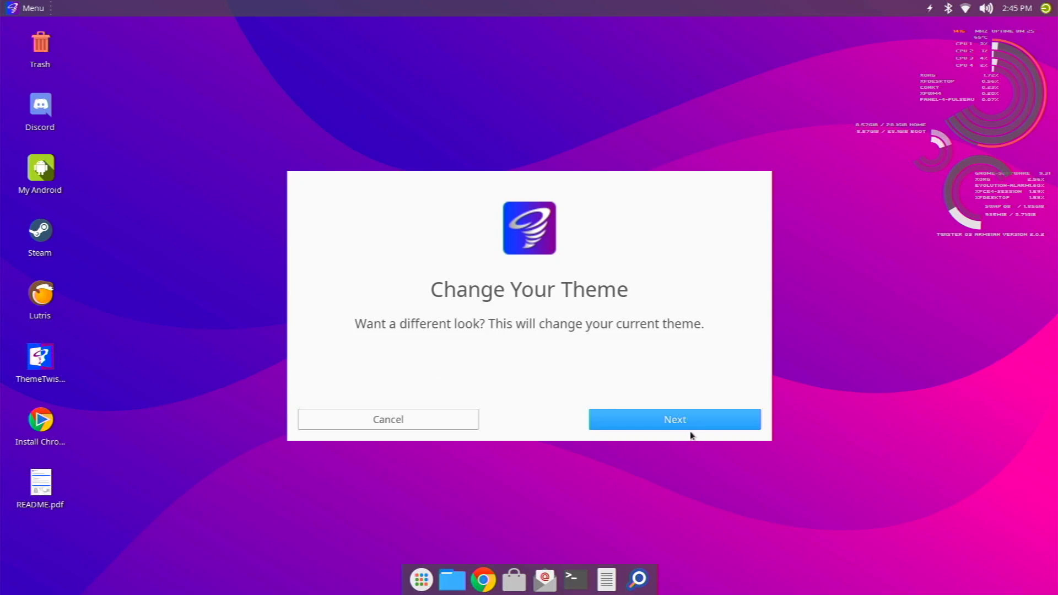
left_click(673, 419)
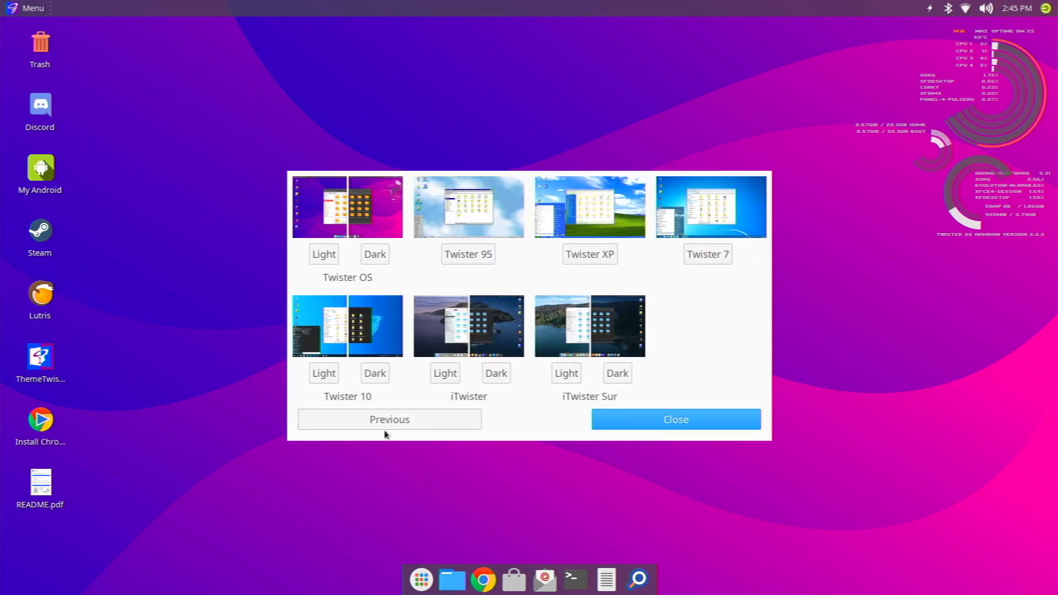
mouse_move(344, 385)
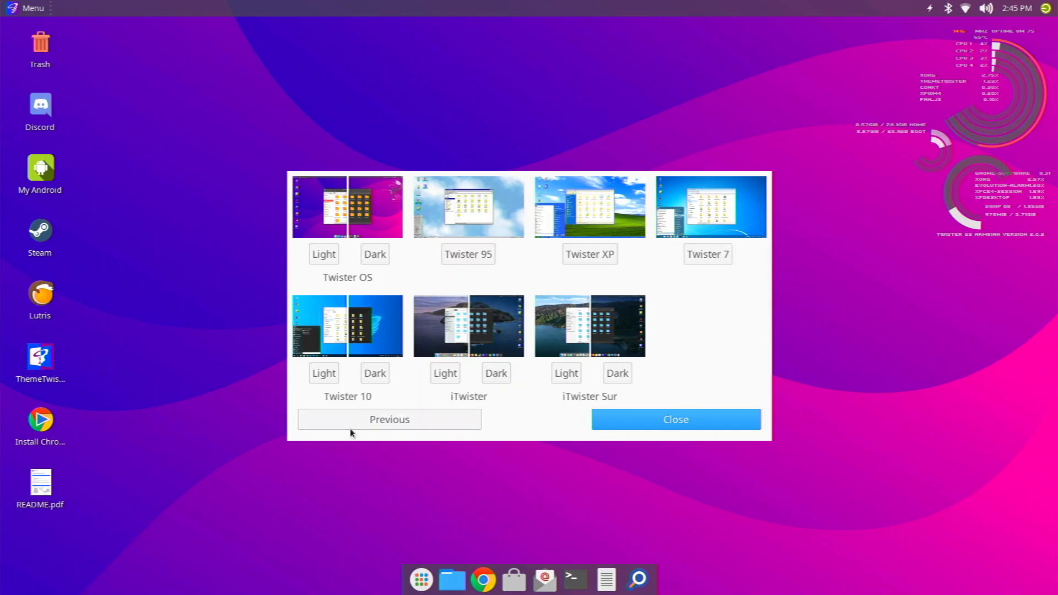
left_click(674, 419)
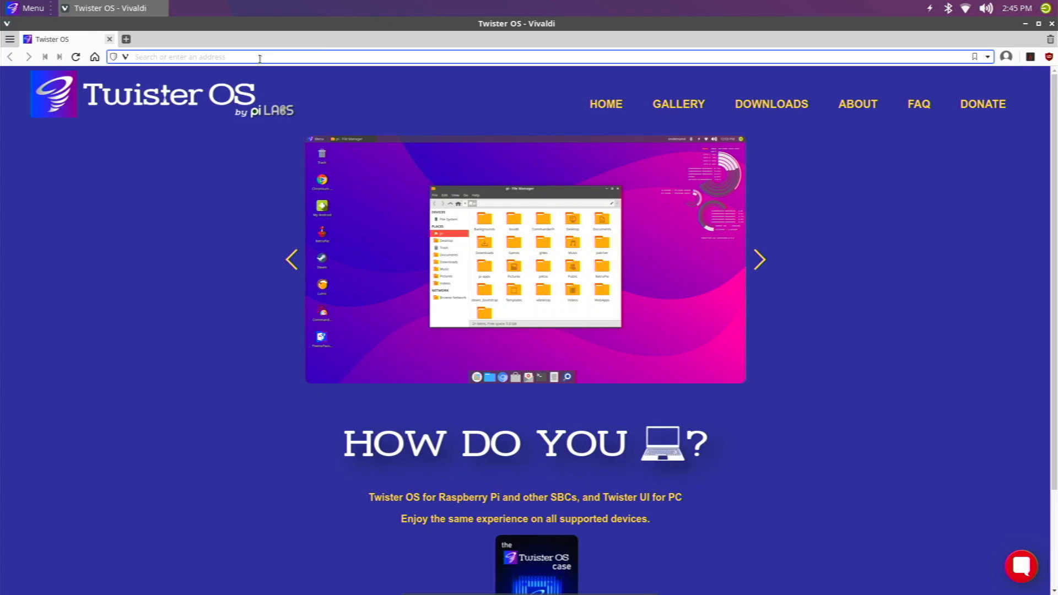
Step: Visit Amazon, open the 'Buy a Raspberry Pi 4 Model B' result, and close the Amazon tab
type("amazon.com")
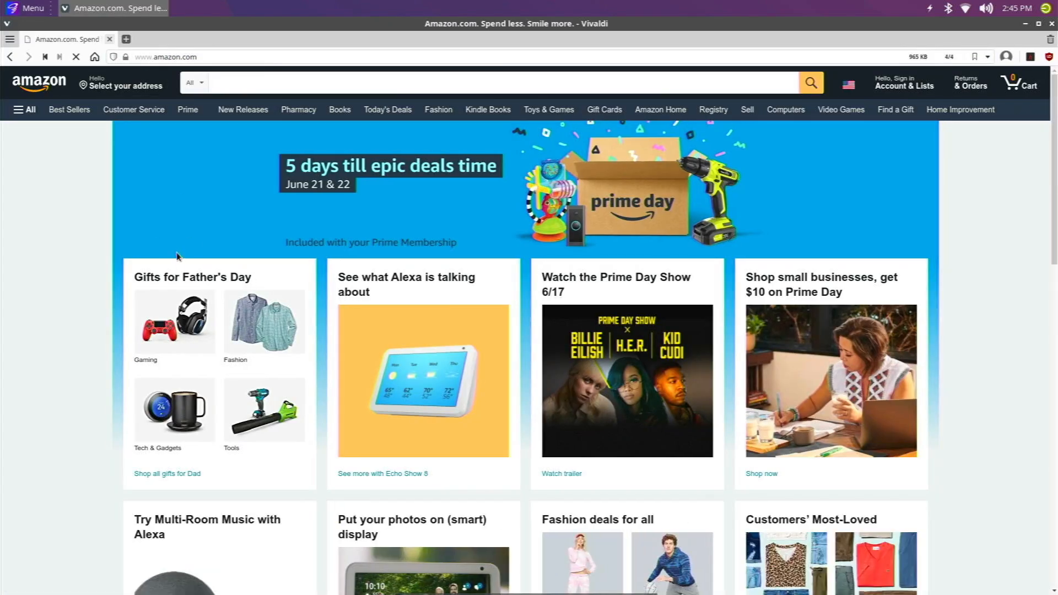
scroll("down", 3)
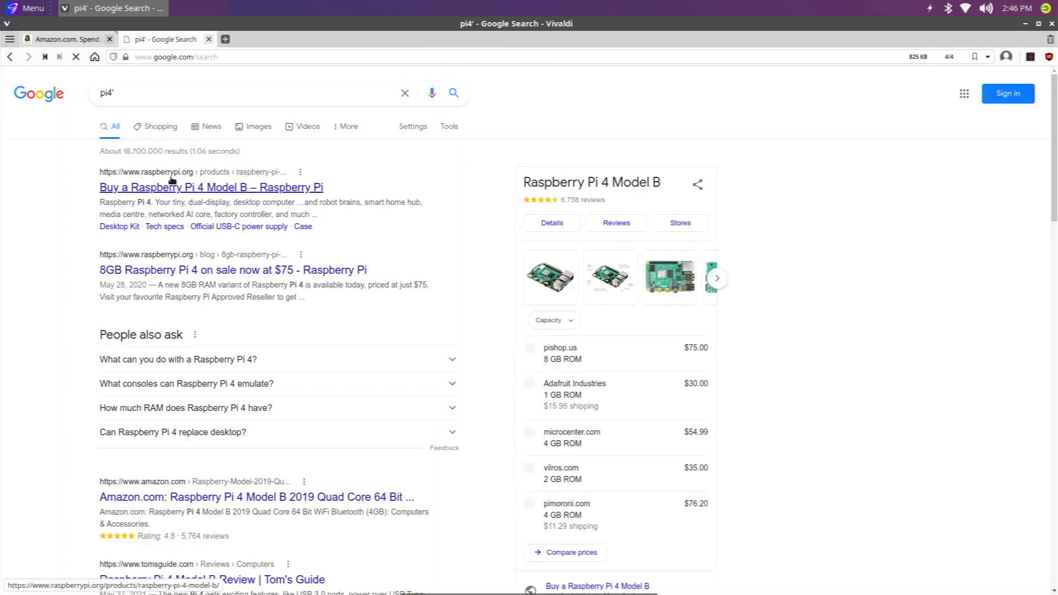
left_click(210, 187)
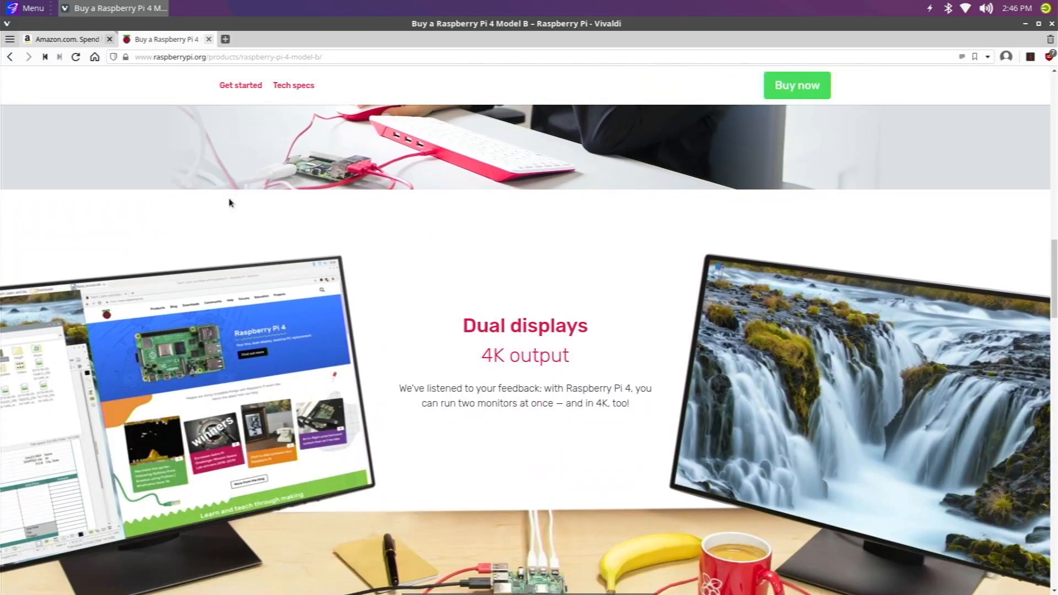
scroll("down", 3)
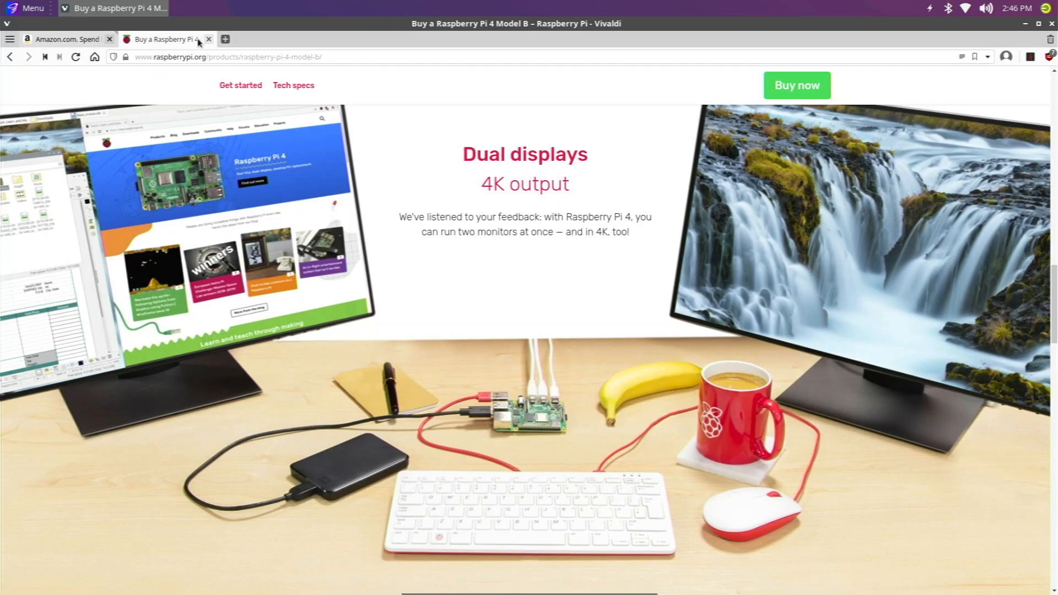
left_click(109, 39)
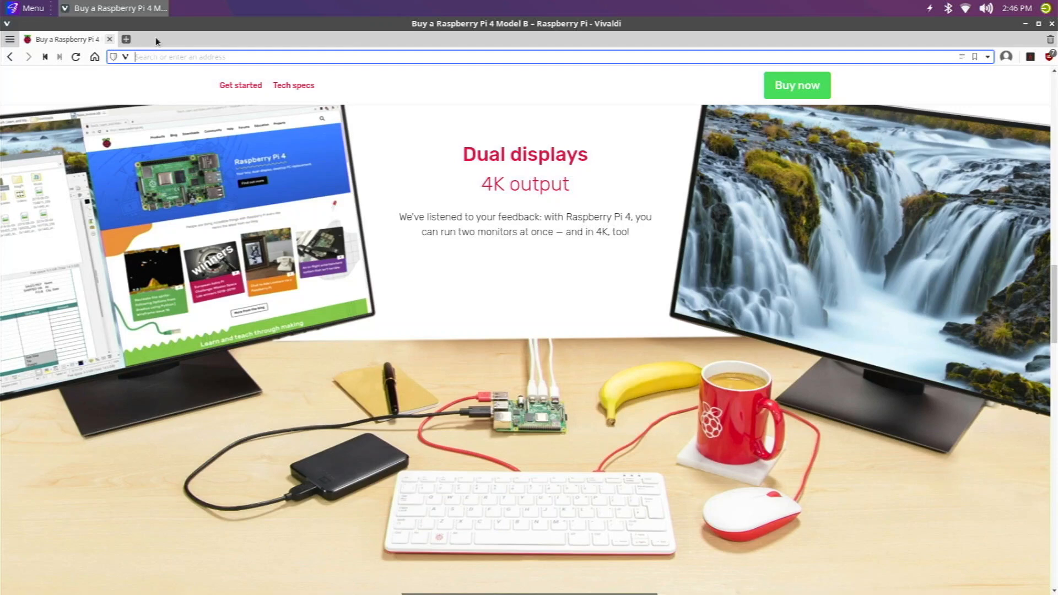
Step: Go to youtube.com and search for 'big buck bunny'
type("youtube.com")
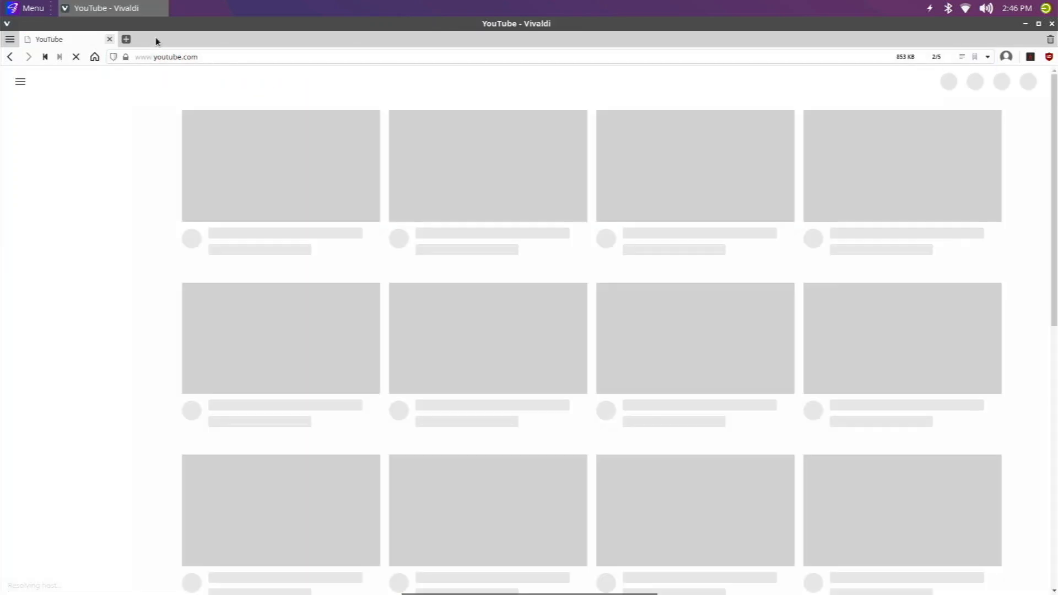
mouse_move(390, 110)
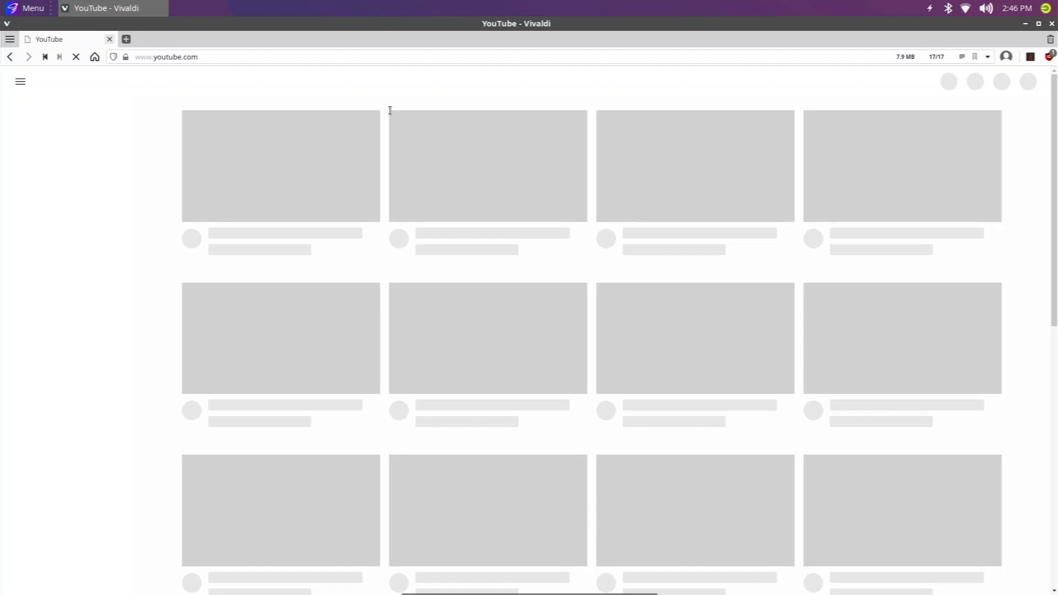
mouse_move(393, 26)
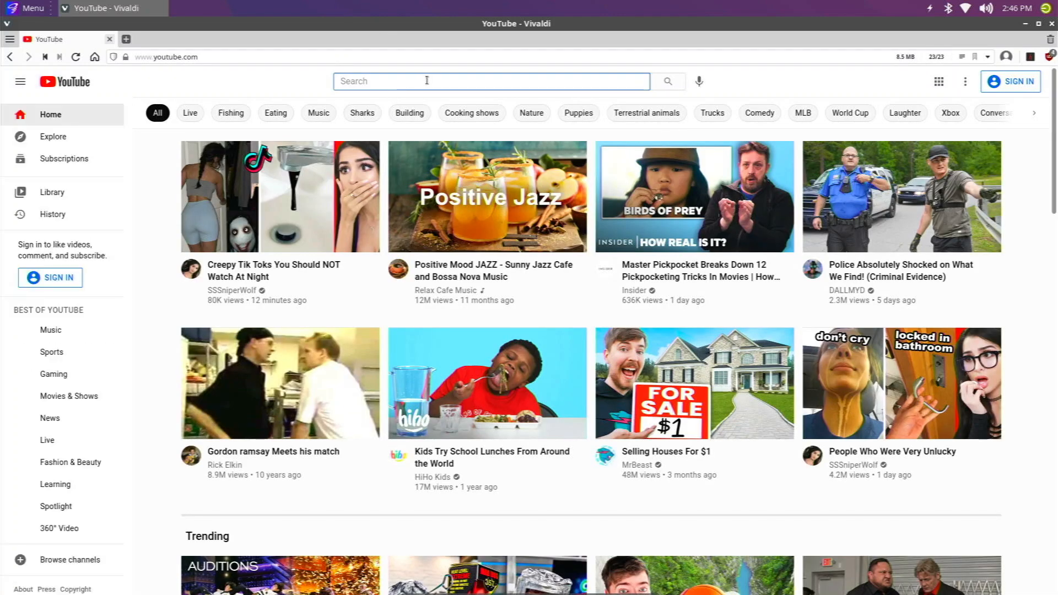
type("big buck bunny")
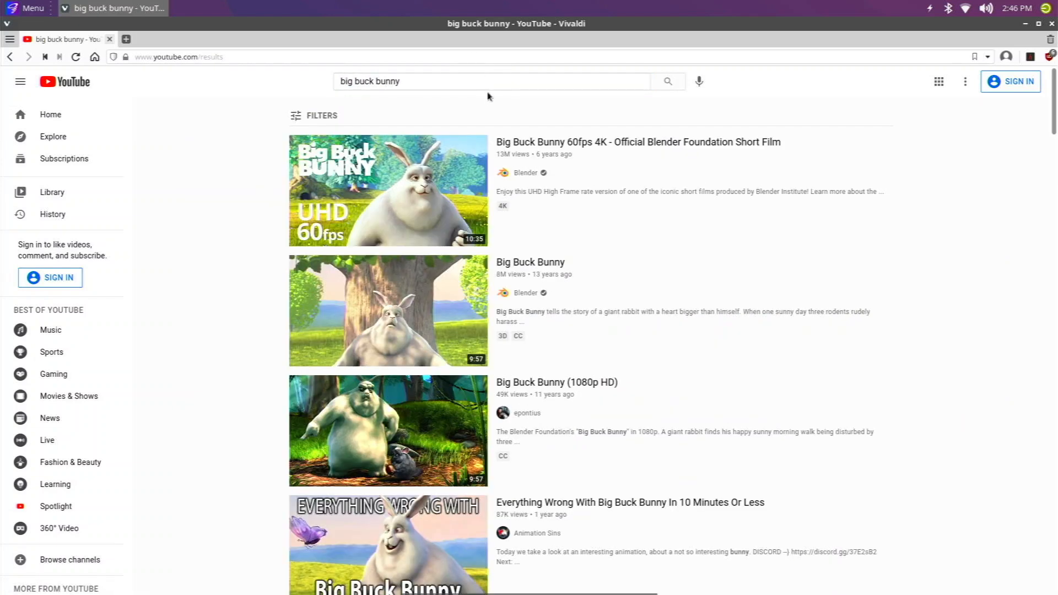
mouse_move(412, 212)
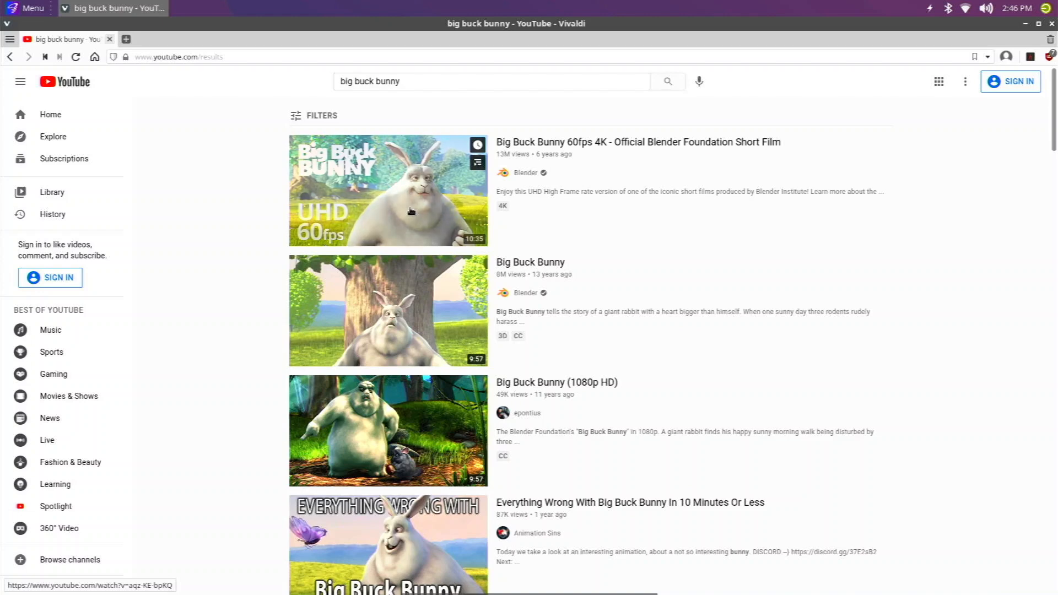
Step: Play the Big Buck Bunny 60fps 4K video at 1080p60 with Stats for nerds shown
left_click(388, 191)
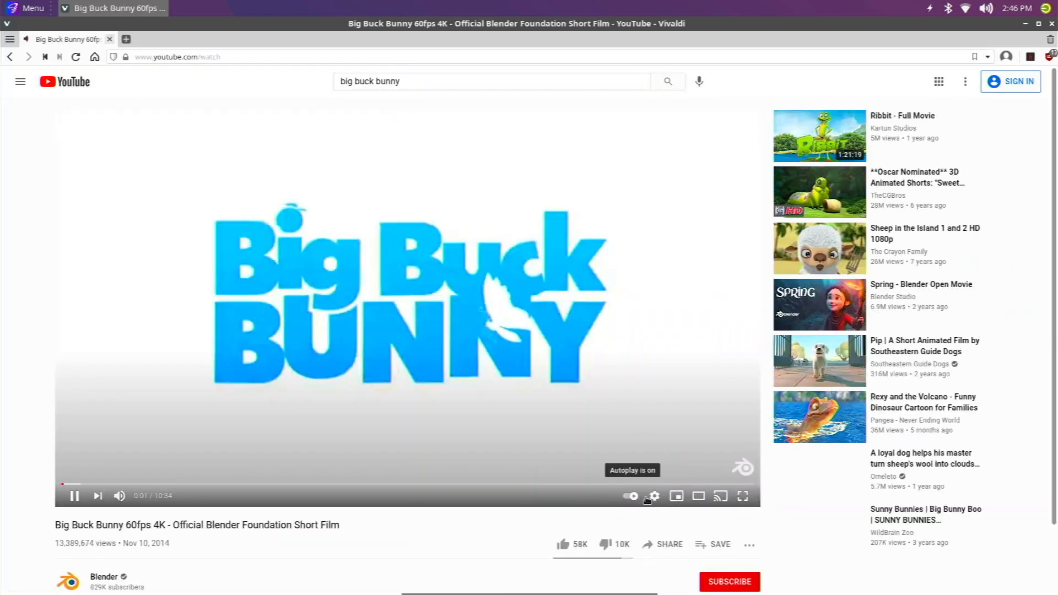
left_click(652, 496)
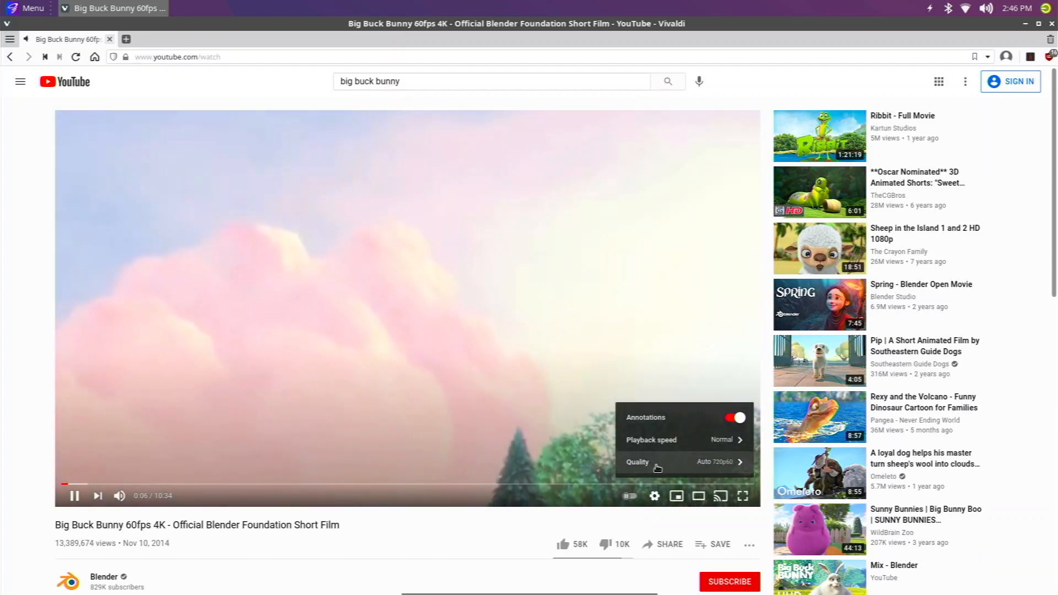
left_click(636, 462)
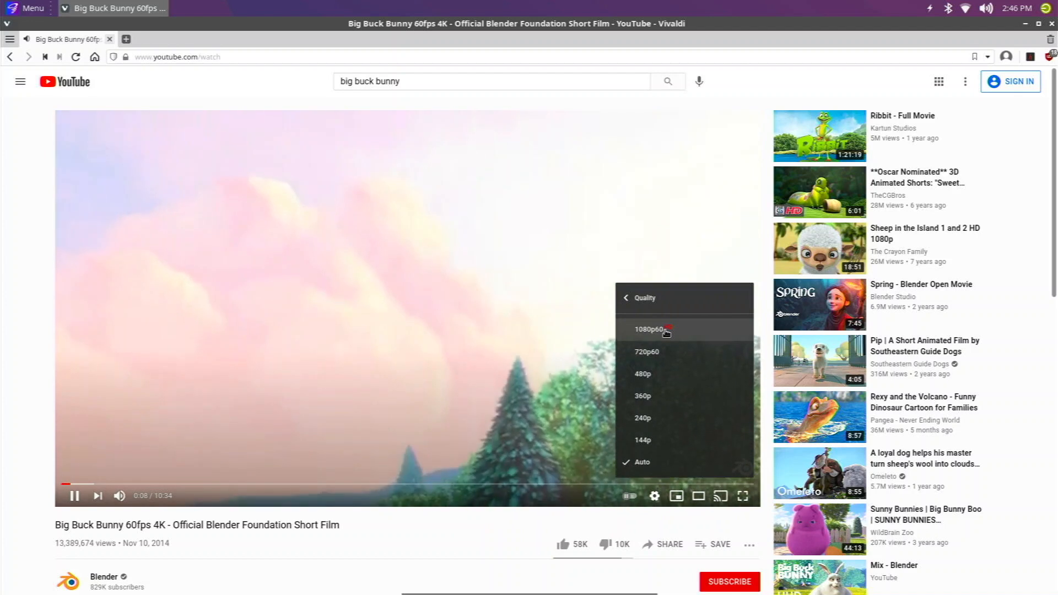
left_click(651, 330)
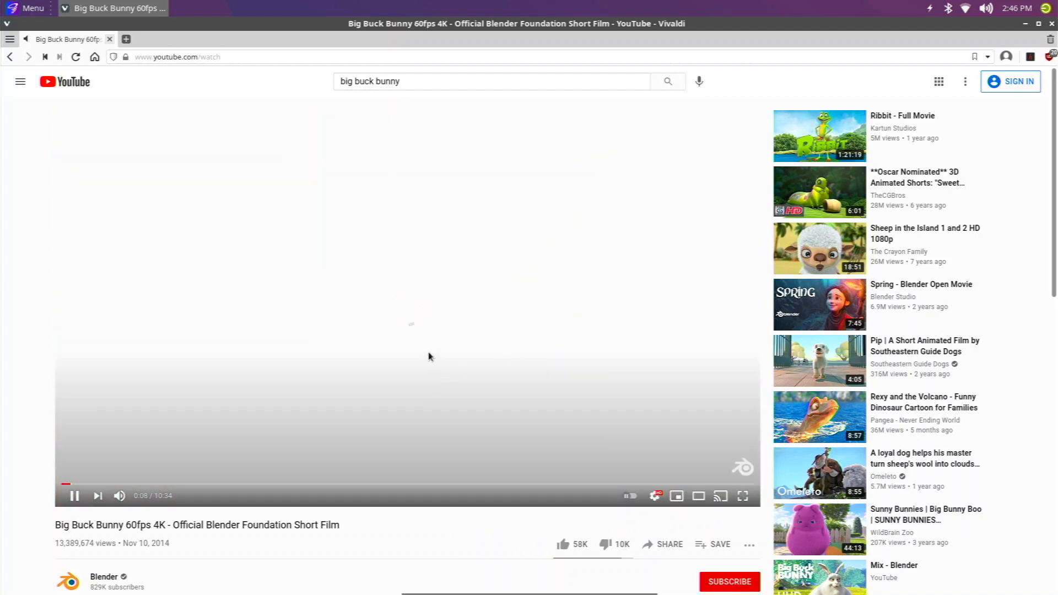
right_click(428, 356)
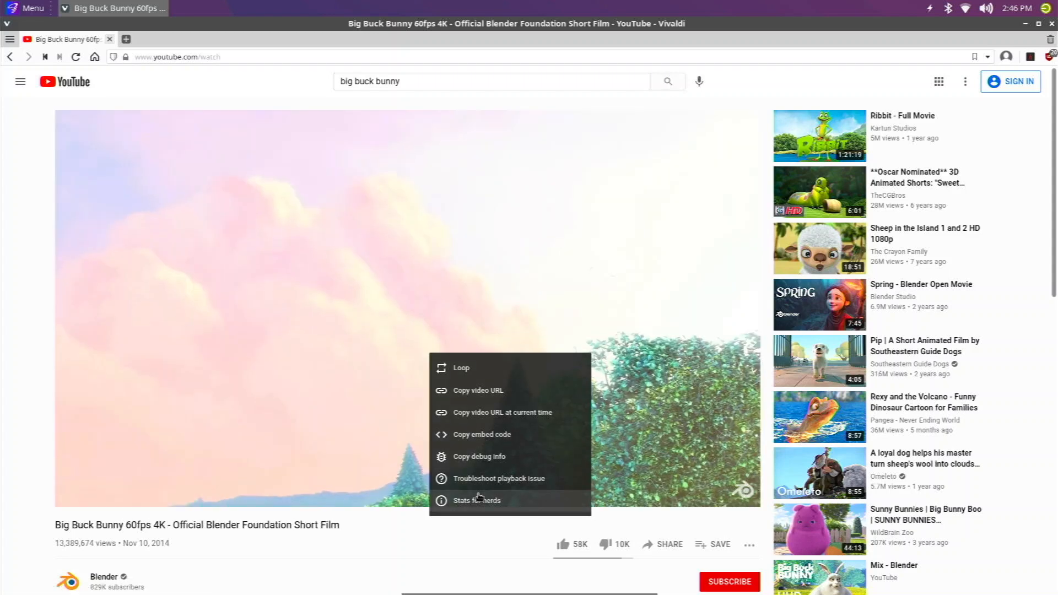
left_click(476, 500)
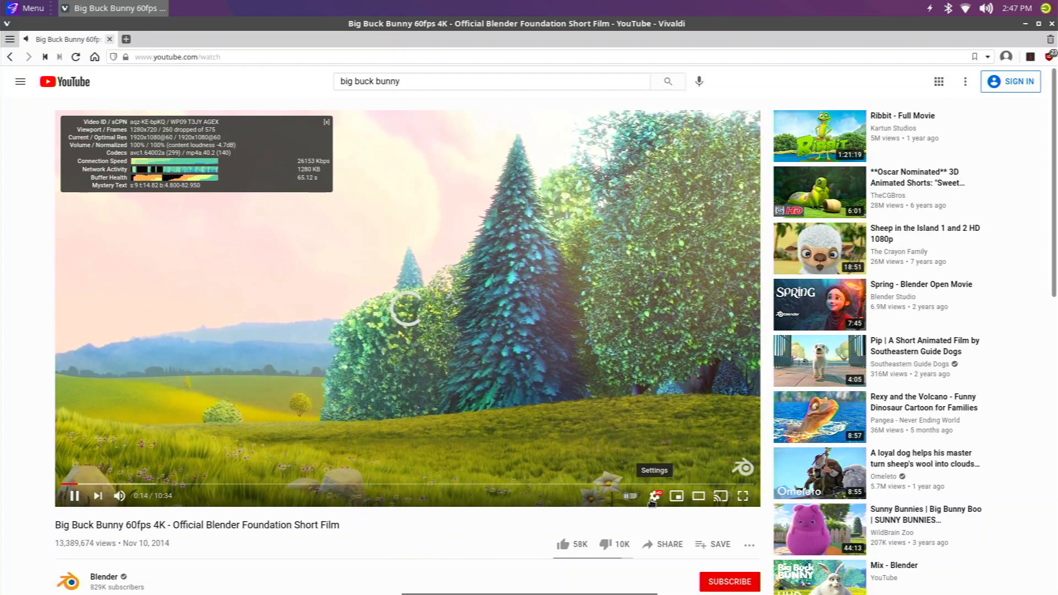
Step: Lower Big Buck Bunny playback to 720p60, then close the Vivaldi window
left_click(653, 496)
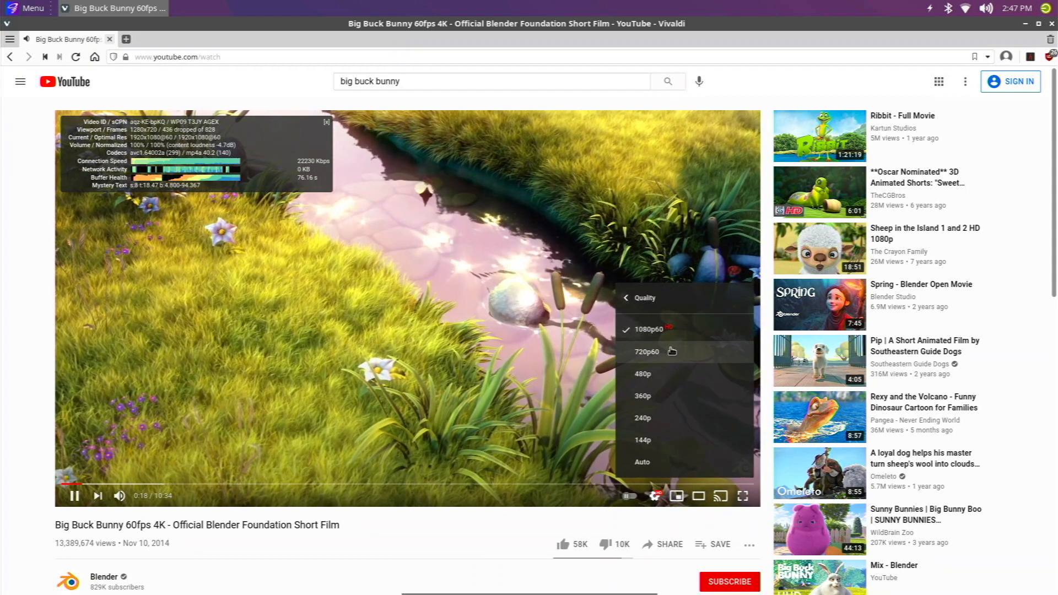
left_click(647, 351)
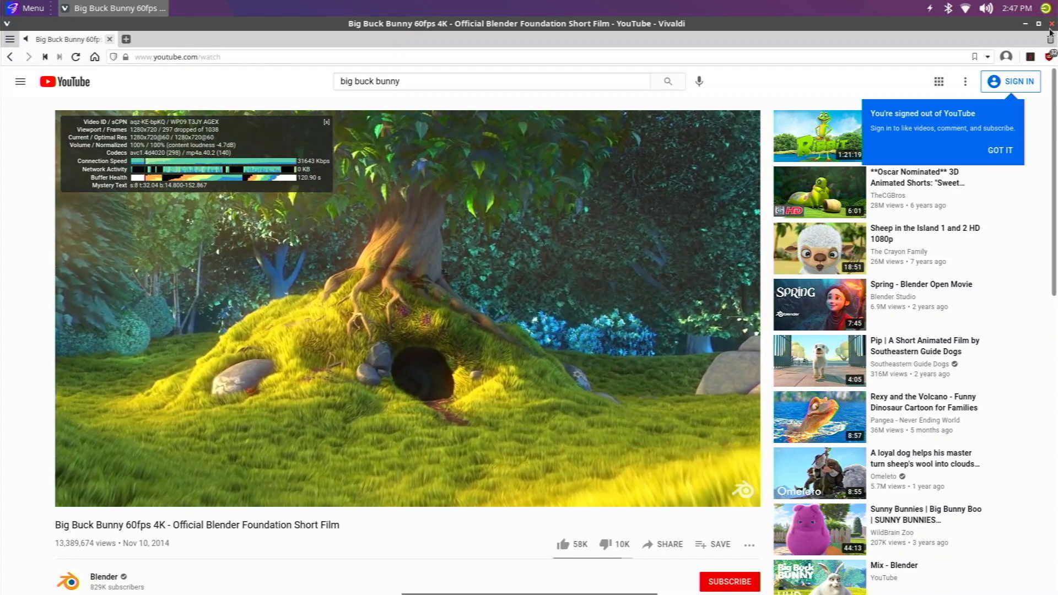
left_click(1050, 24)
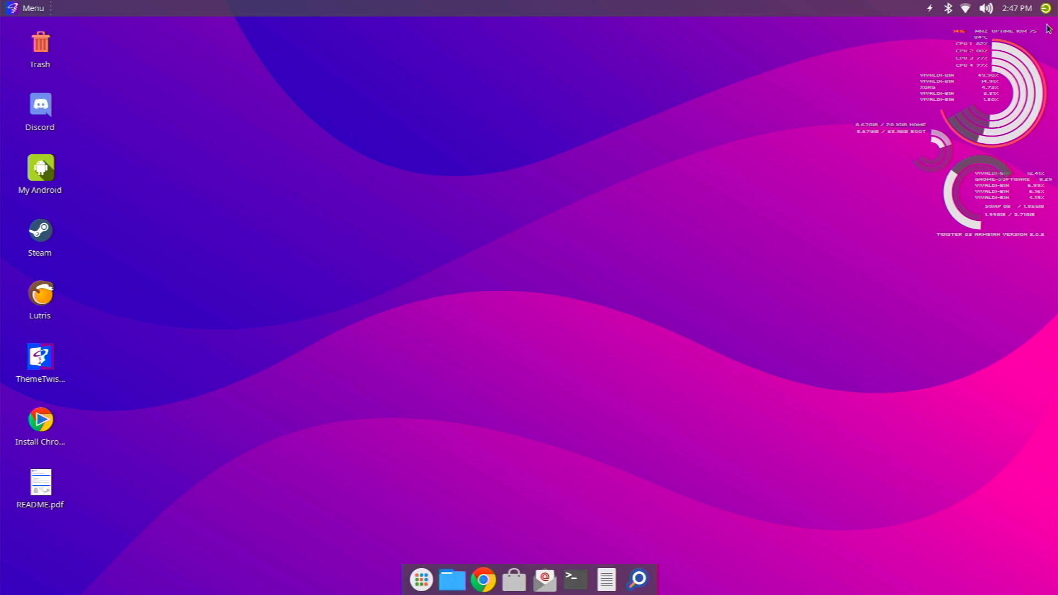